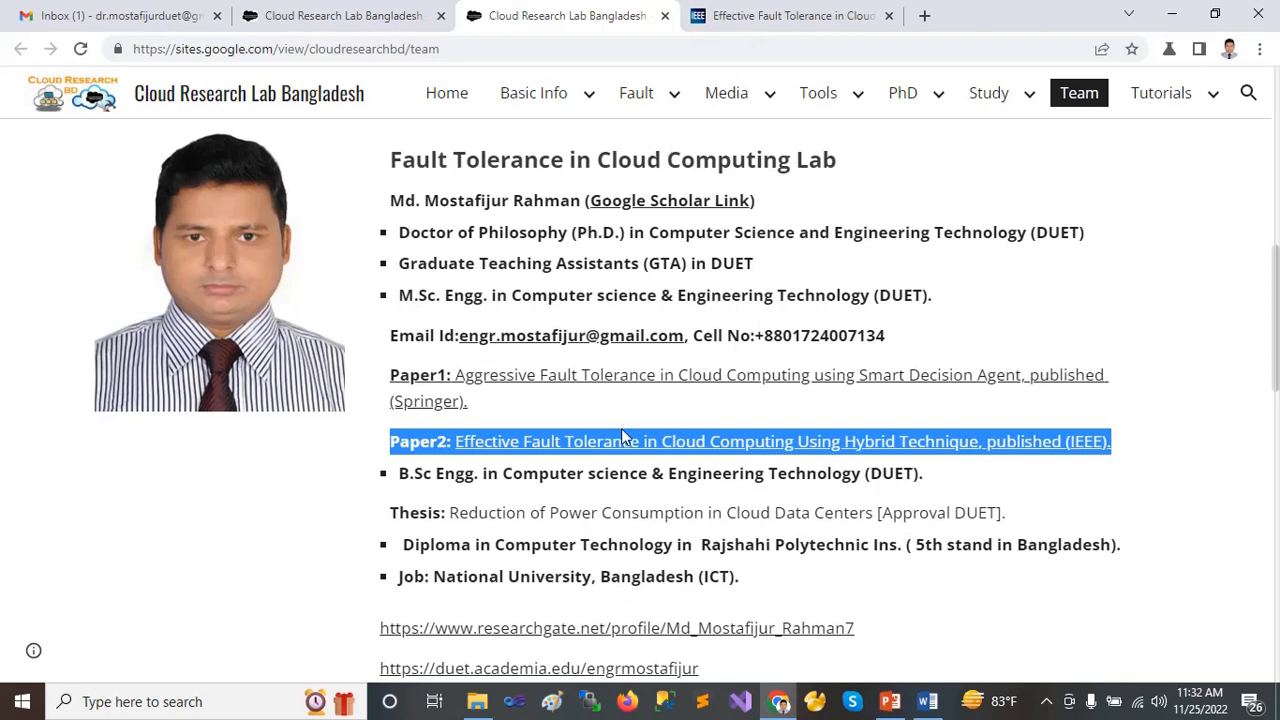
mouse_move(409, 459)
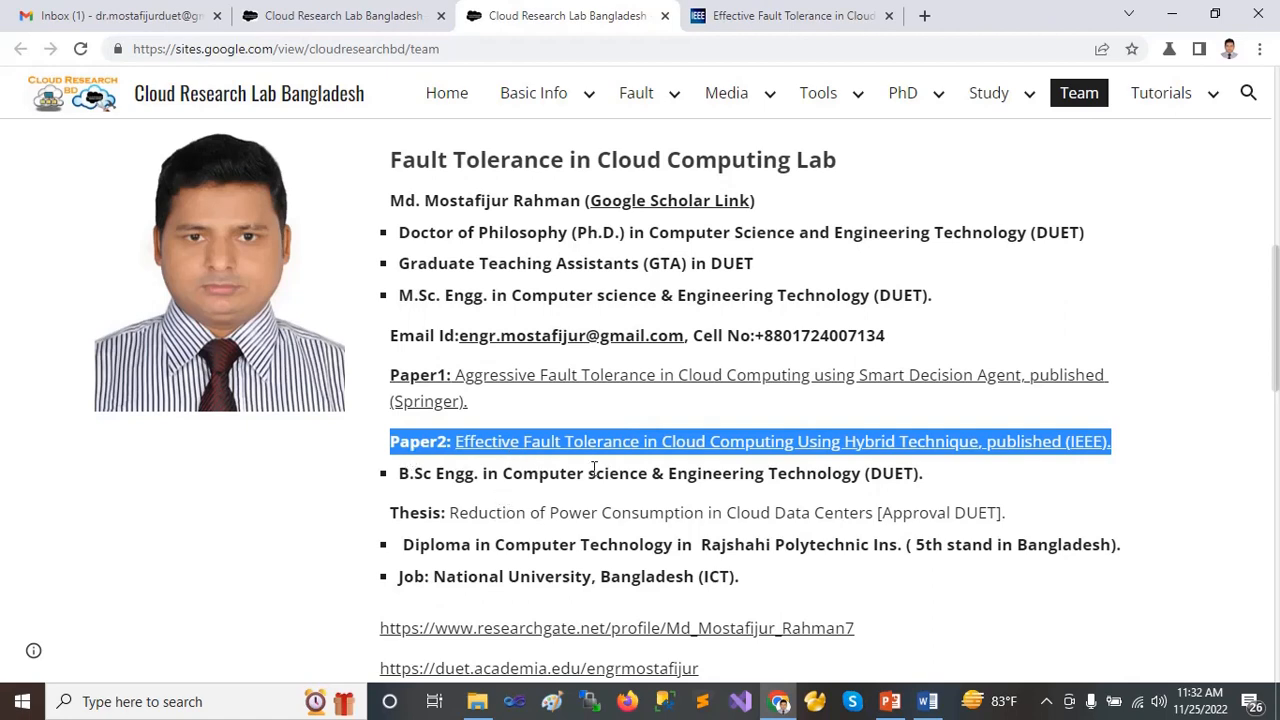
mouse_move(523, 462)
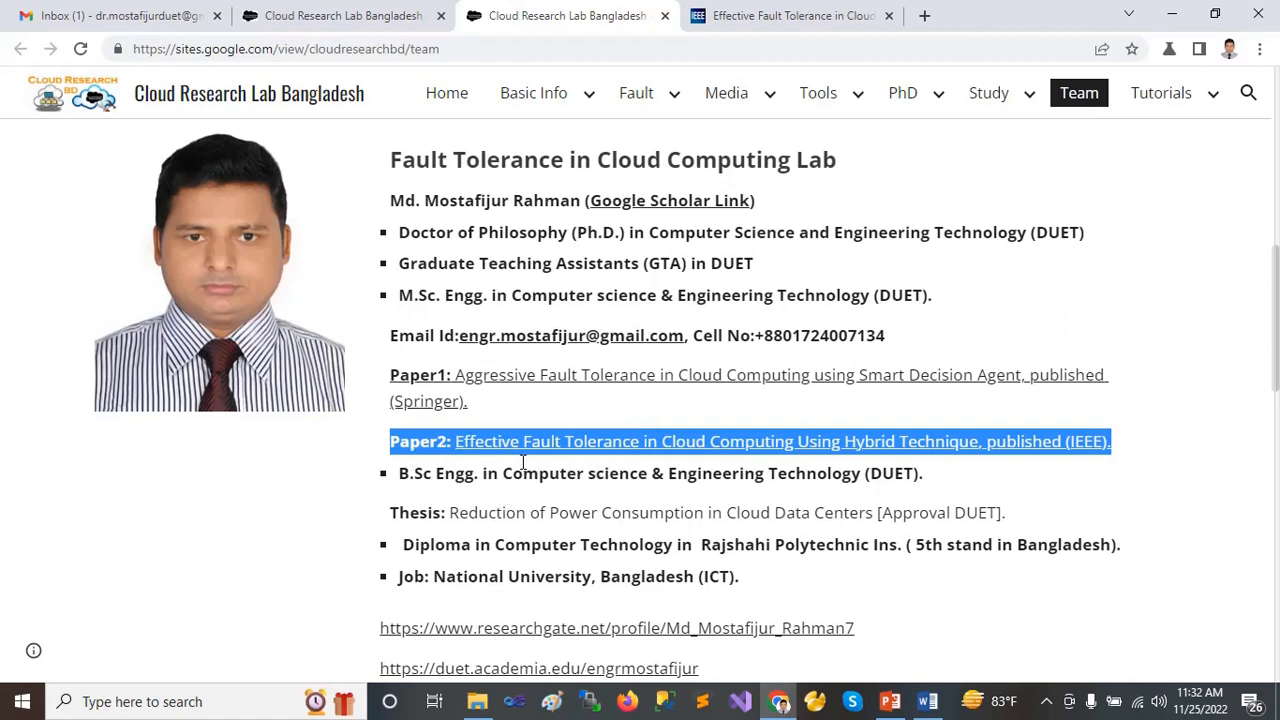
mouse_move(625, 458)
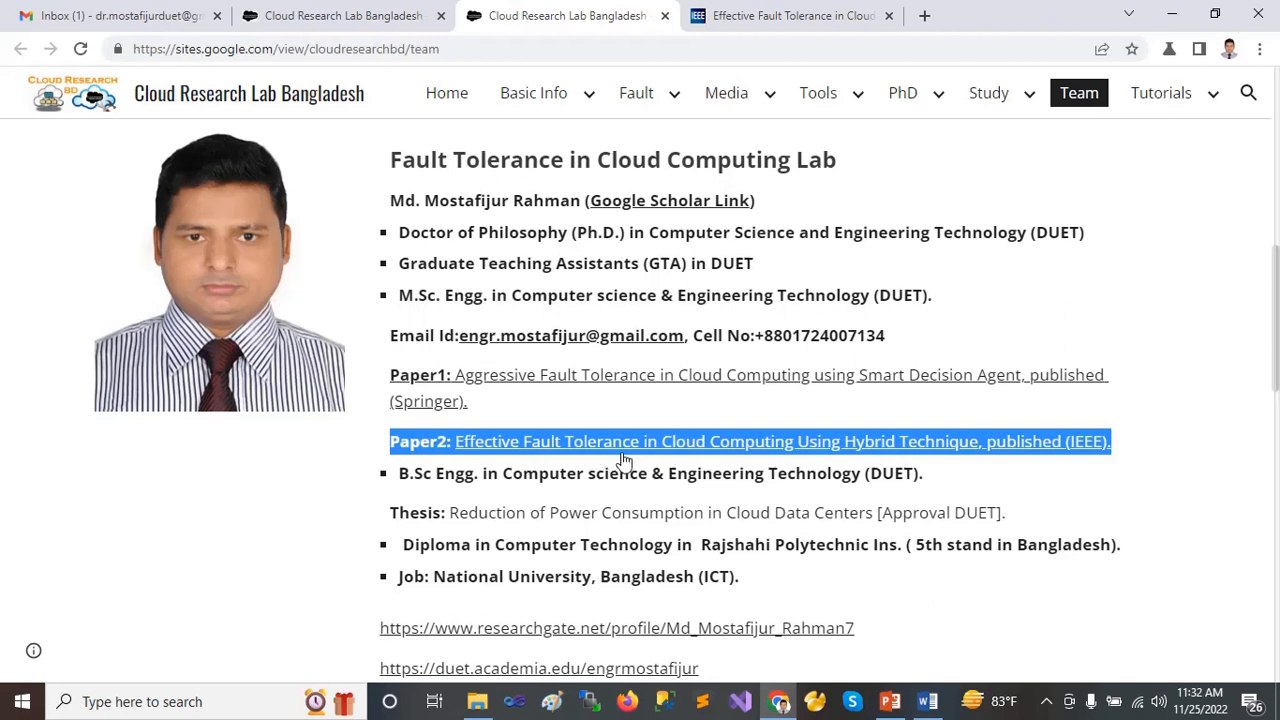
mouse_move(986, 464)
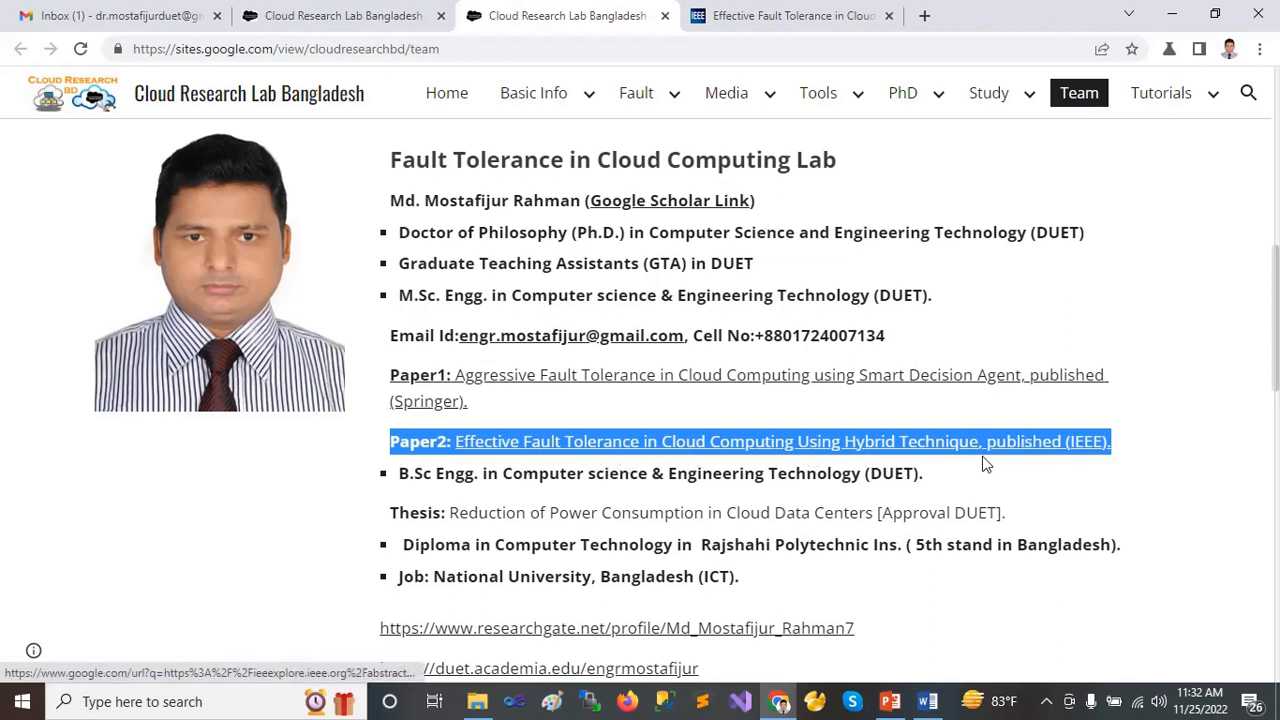
mouse_move(805, 390)
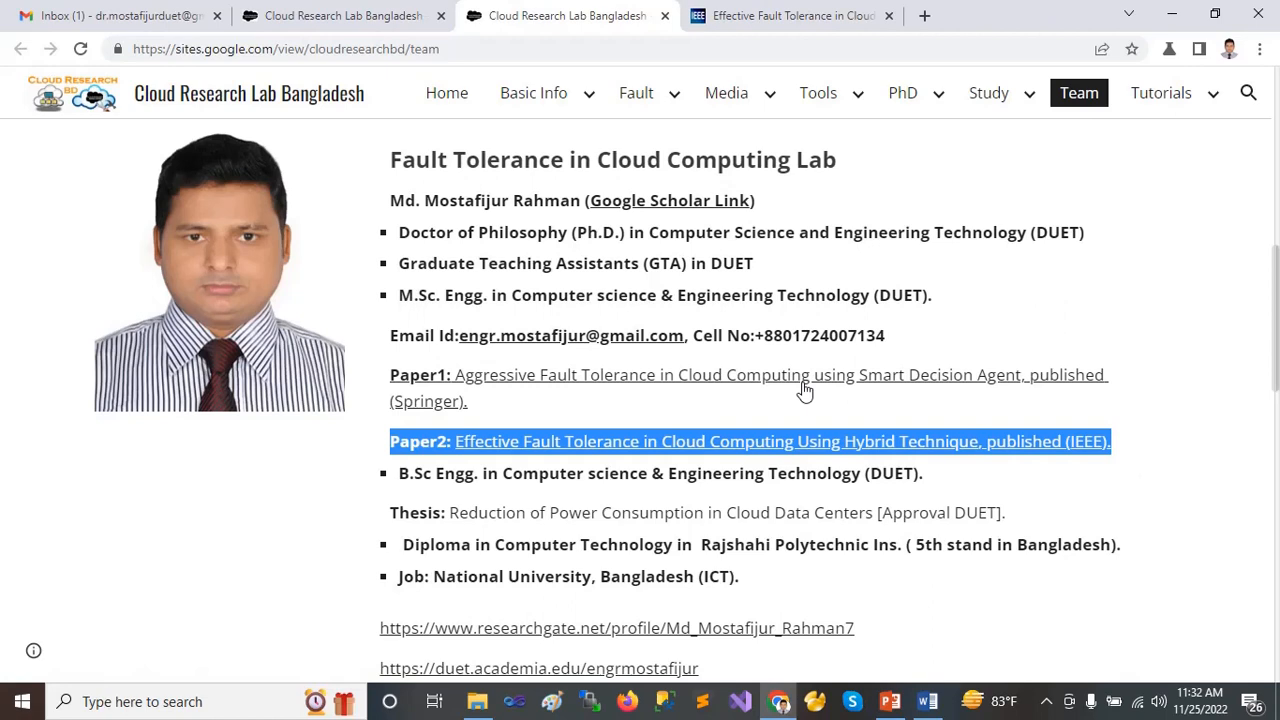
mouse_move(468, 320)
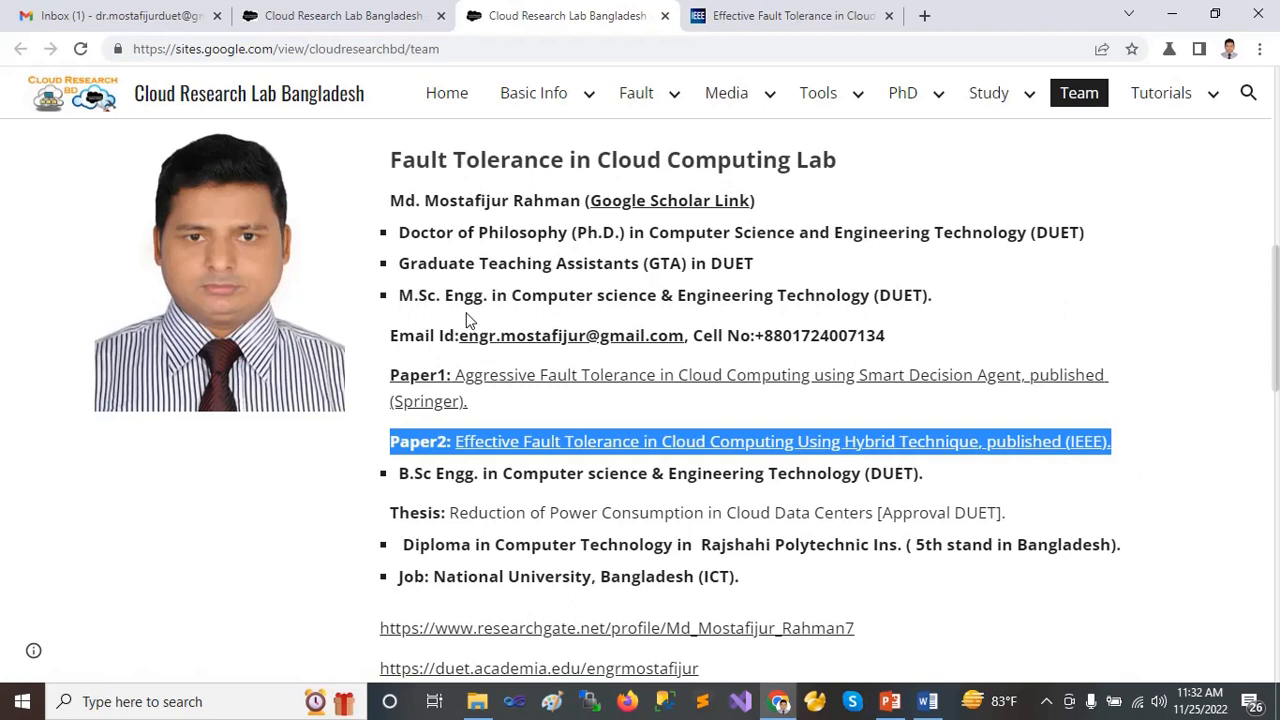
Switch to the hybrid technique paper's Google Sites tab and scroll its submission files to the response letter.
left_click(770, 442)
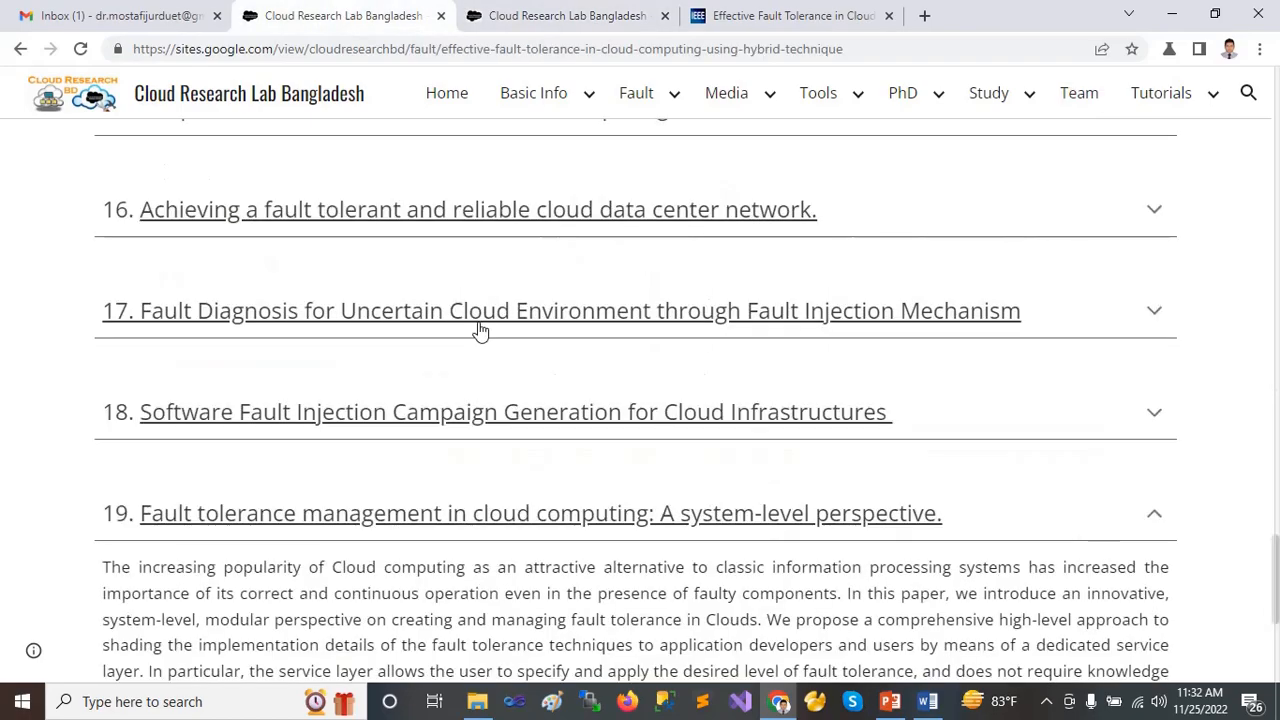
mouse_move(1275, 142)
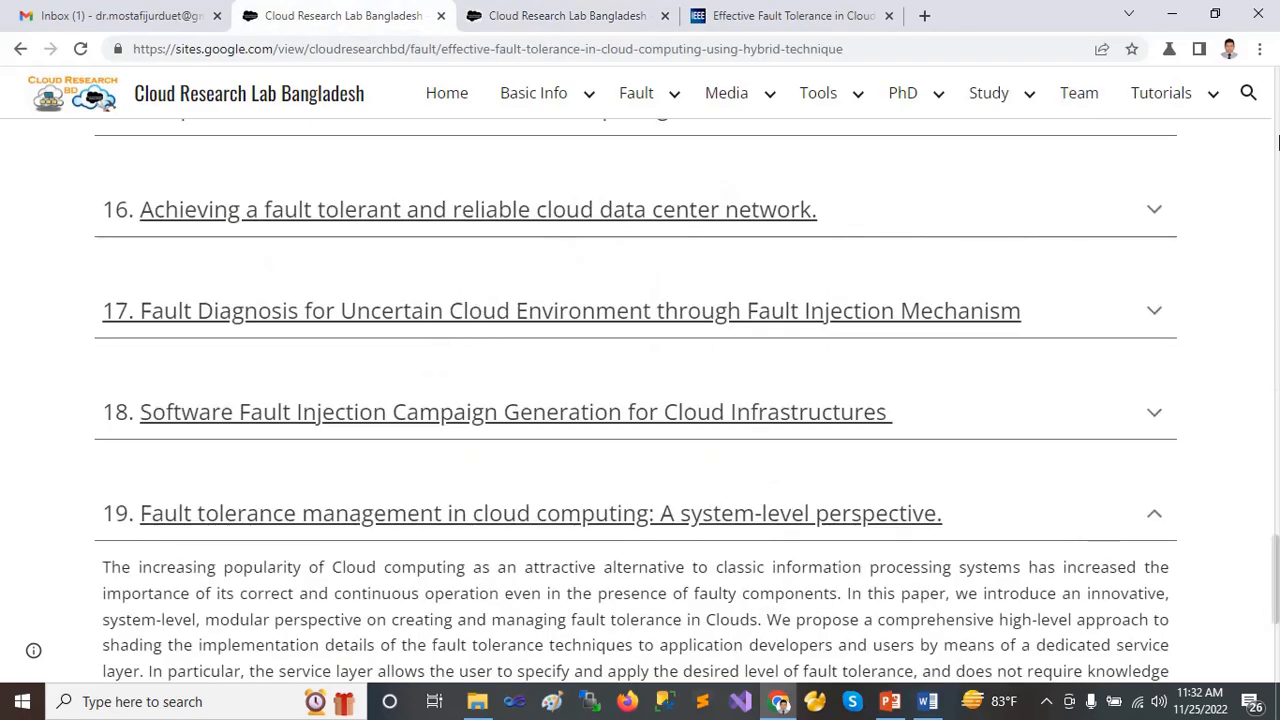
scroll("down", 3)
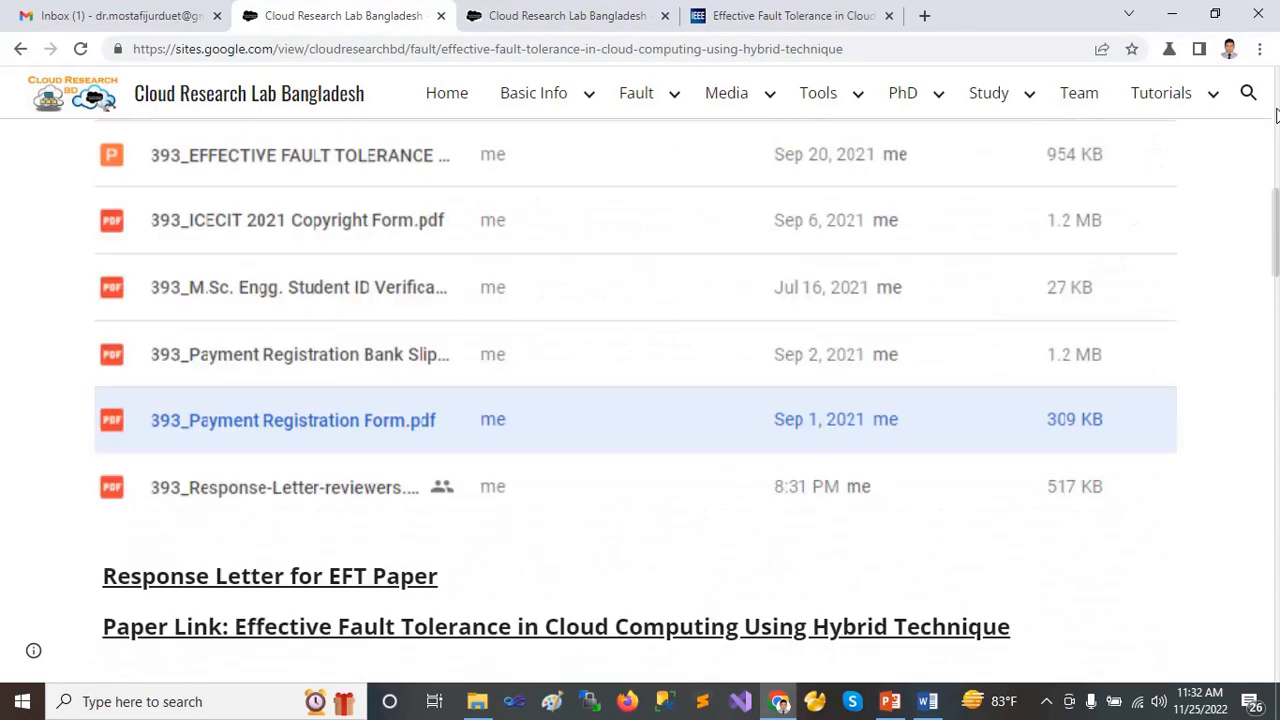
scroll("up", 3)
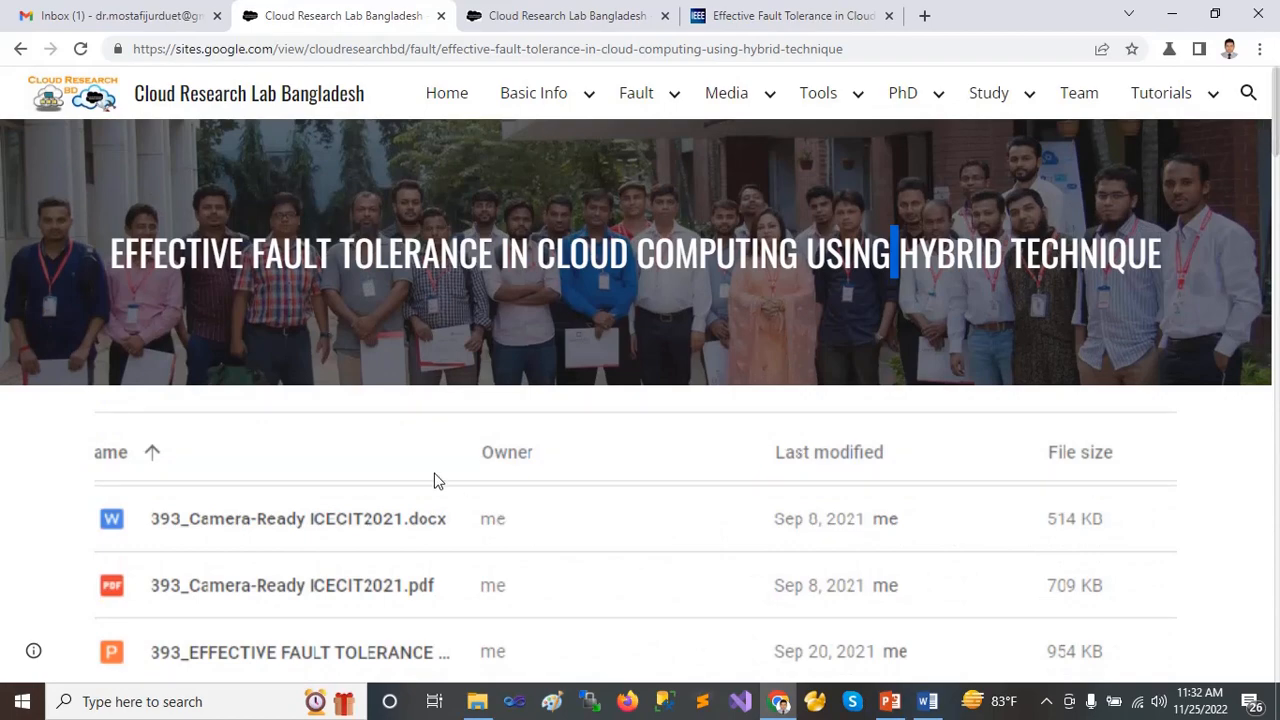
scroll("down", 3)
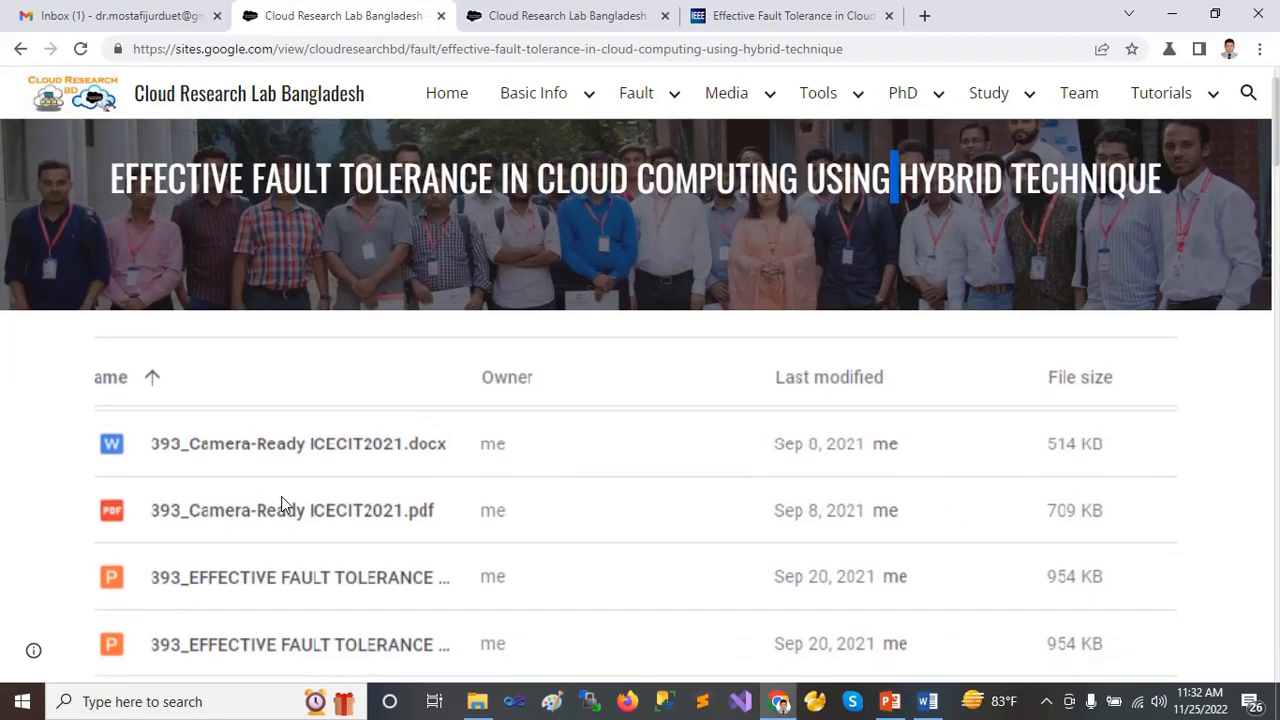
scroll("down", 3)
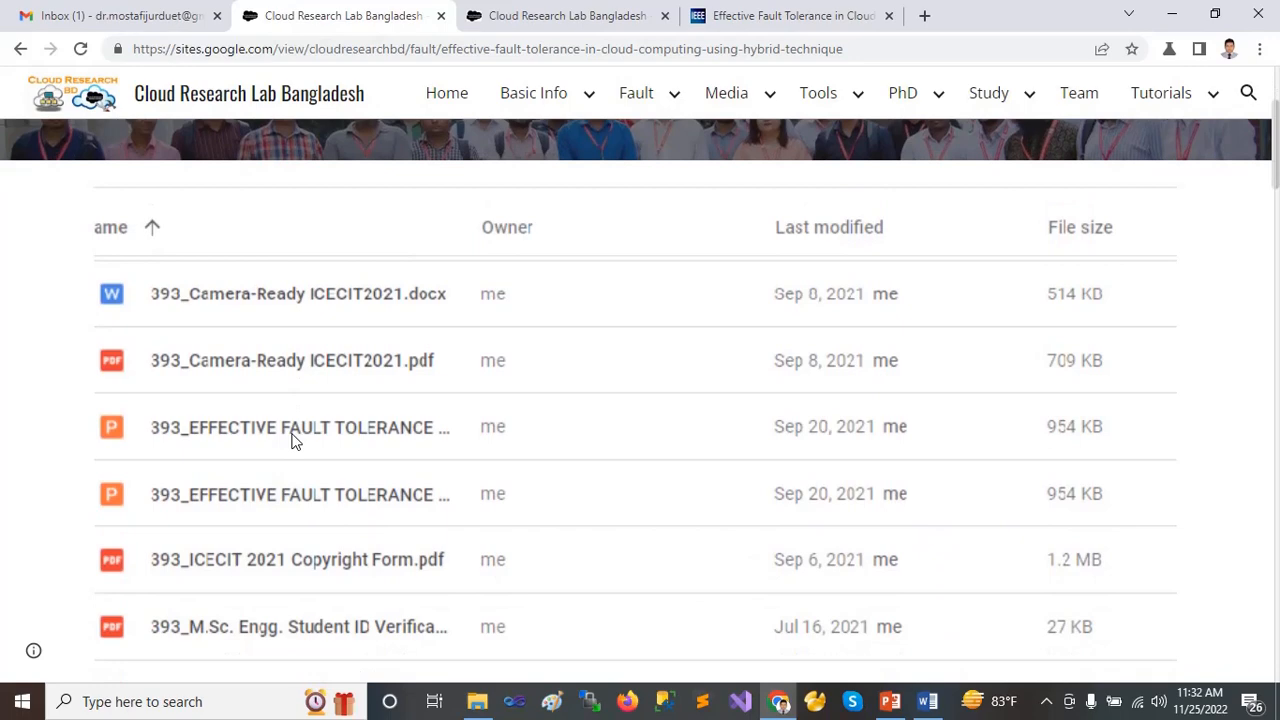
scroll("down", 3)
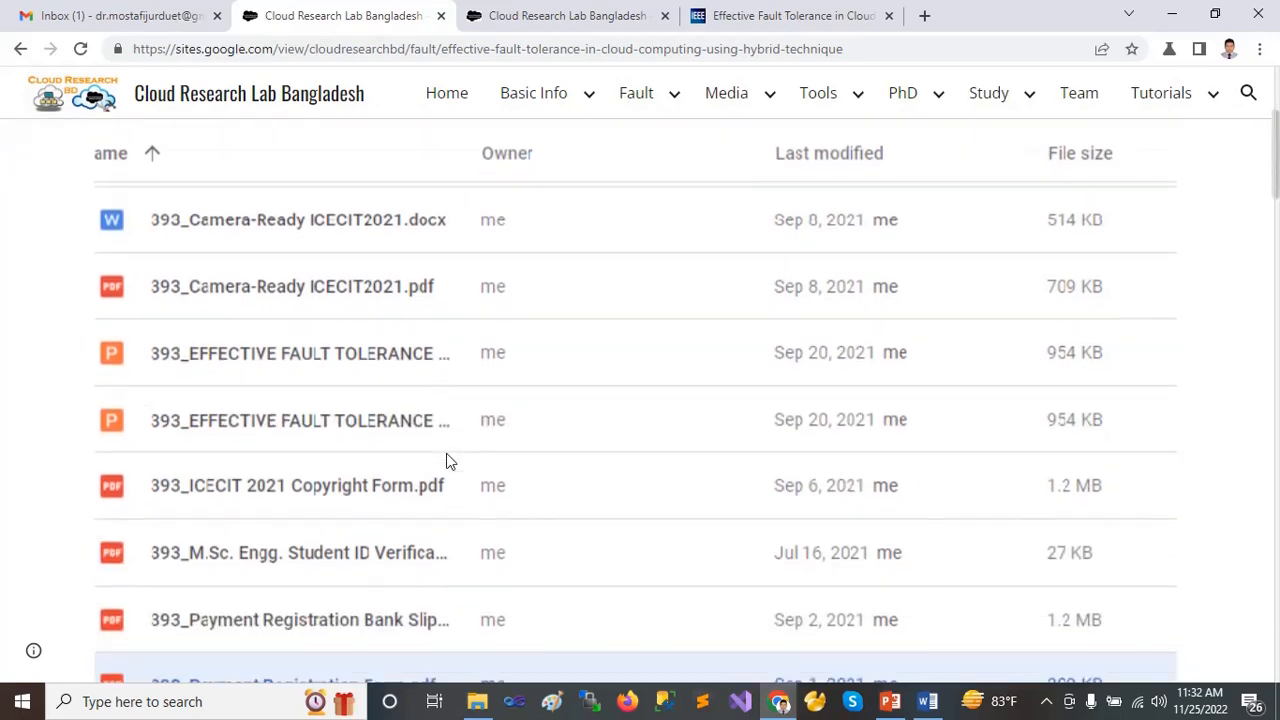
scroll("down", 3)
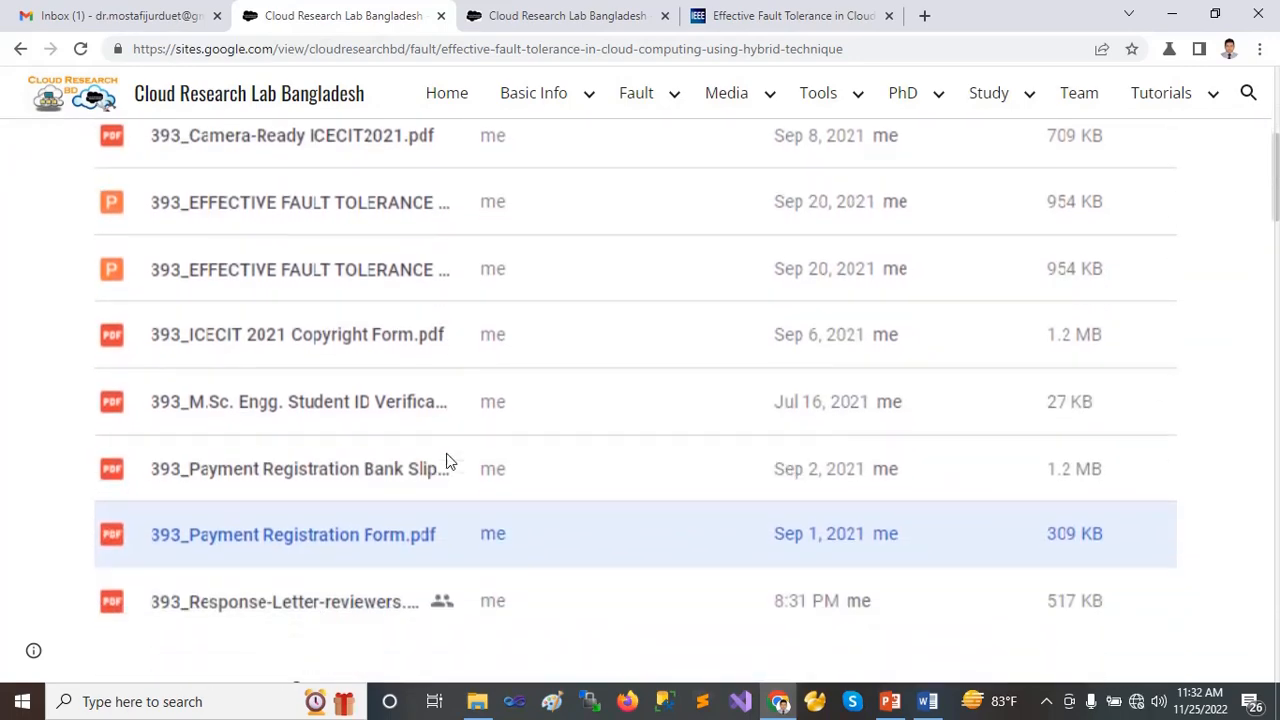
scroll("down", 3)
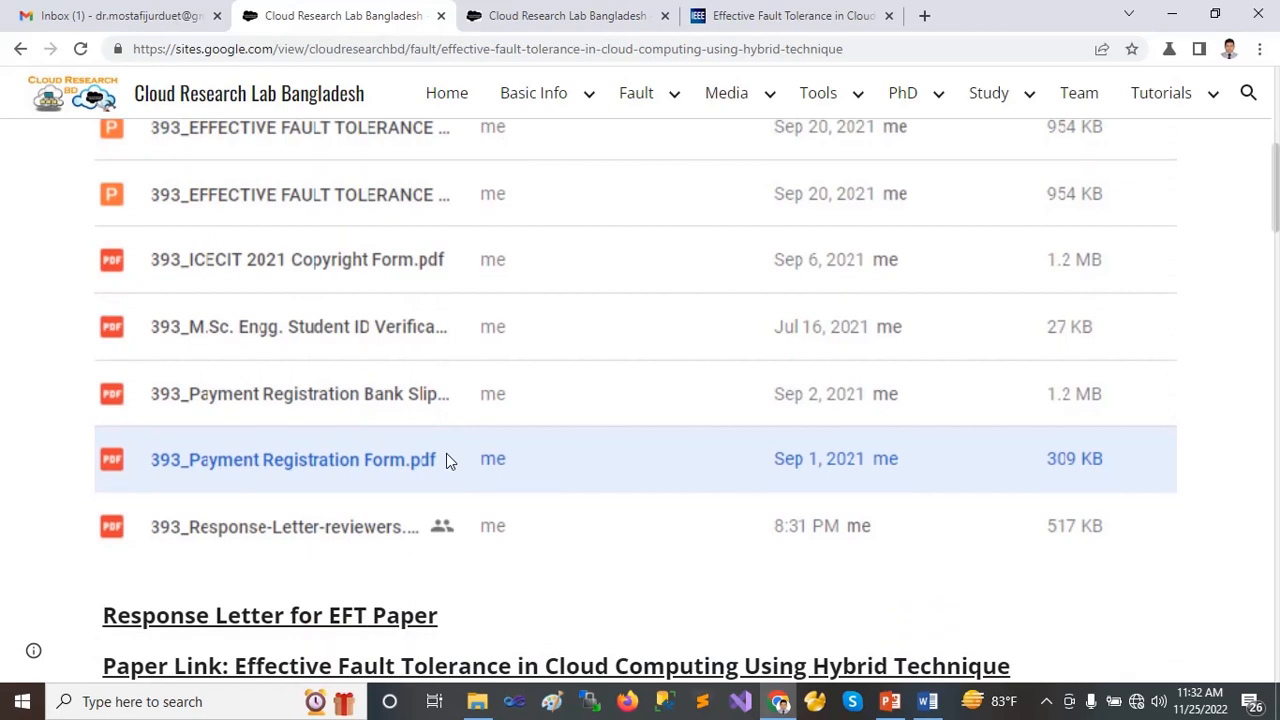
scroll("down", 3)
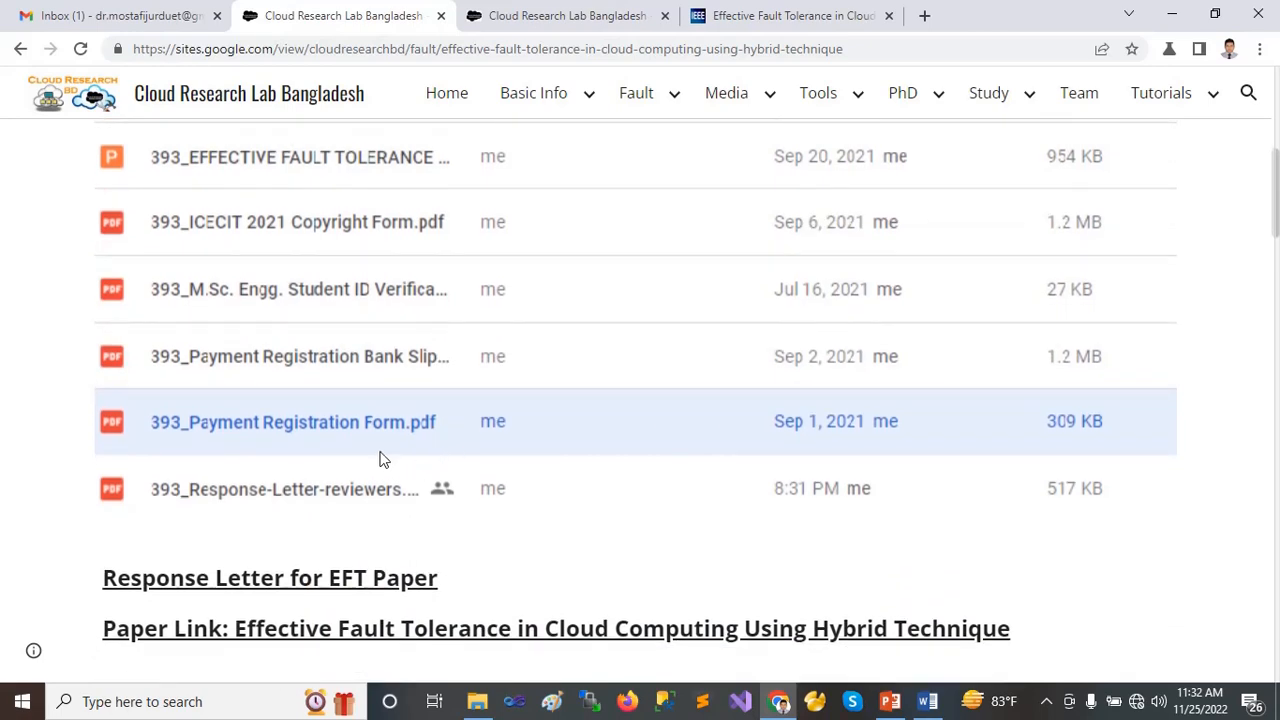
mouse_move(362, 512)
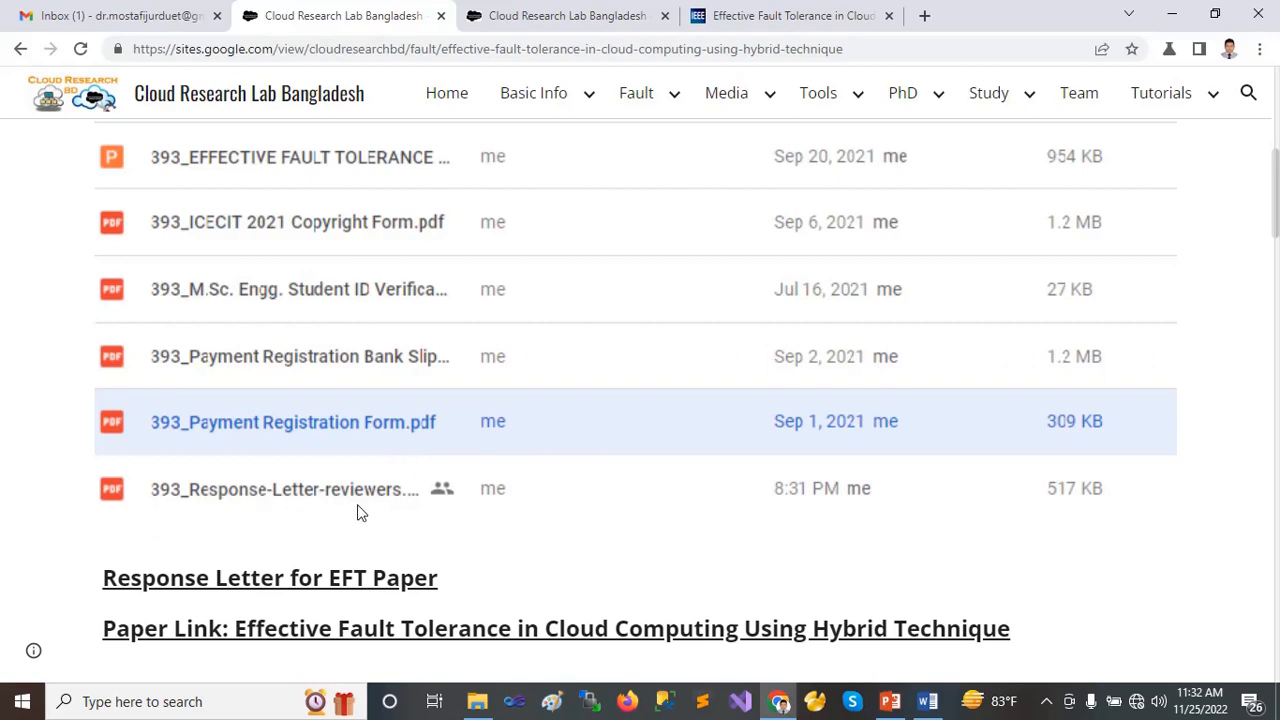
Expand the reactive fault tolerance and hybrid framework reference summaries, then scroll to the site footer.
scroll("down", 3)
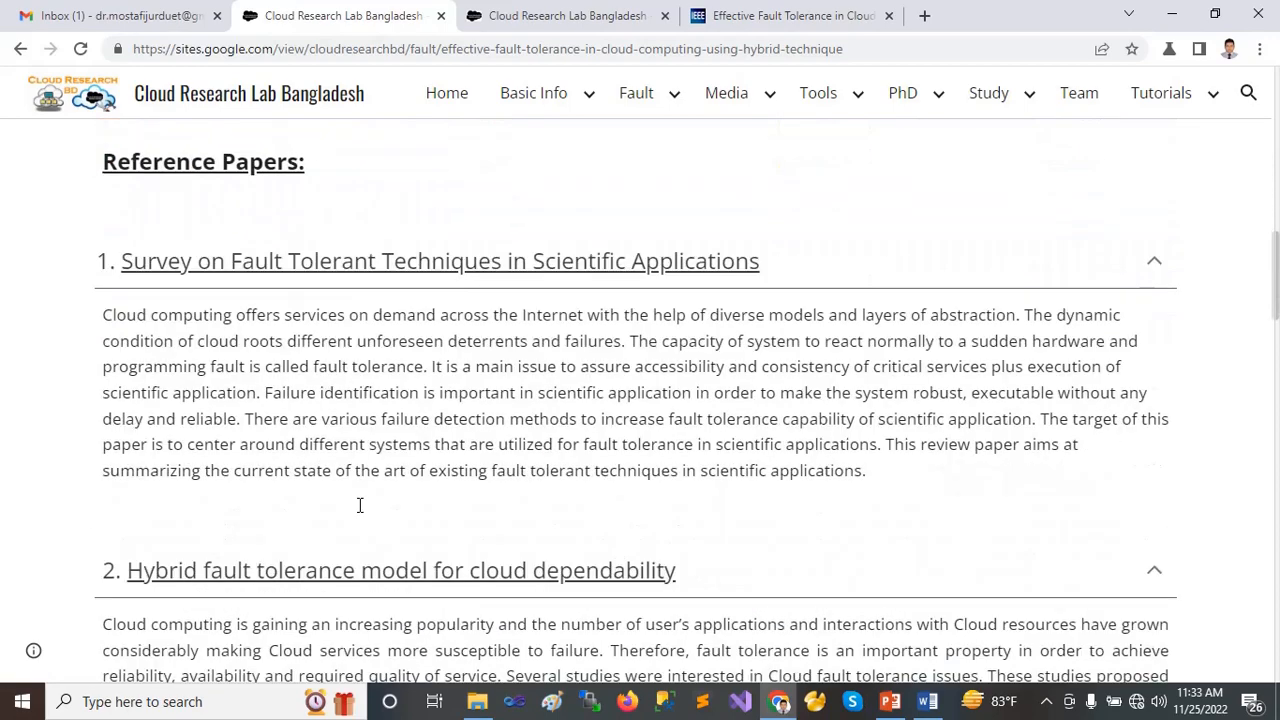
scroll("down", 3)
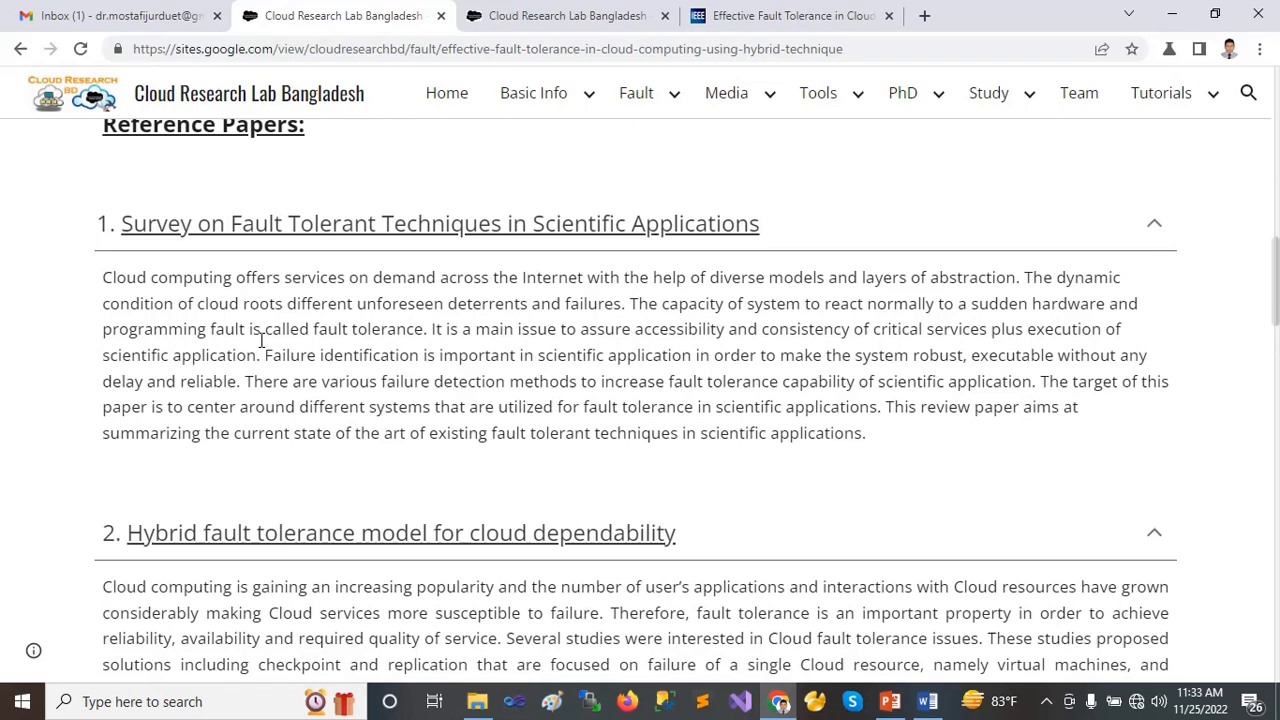
scroll("down", 3)
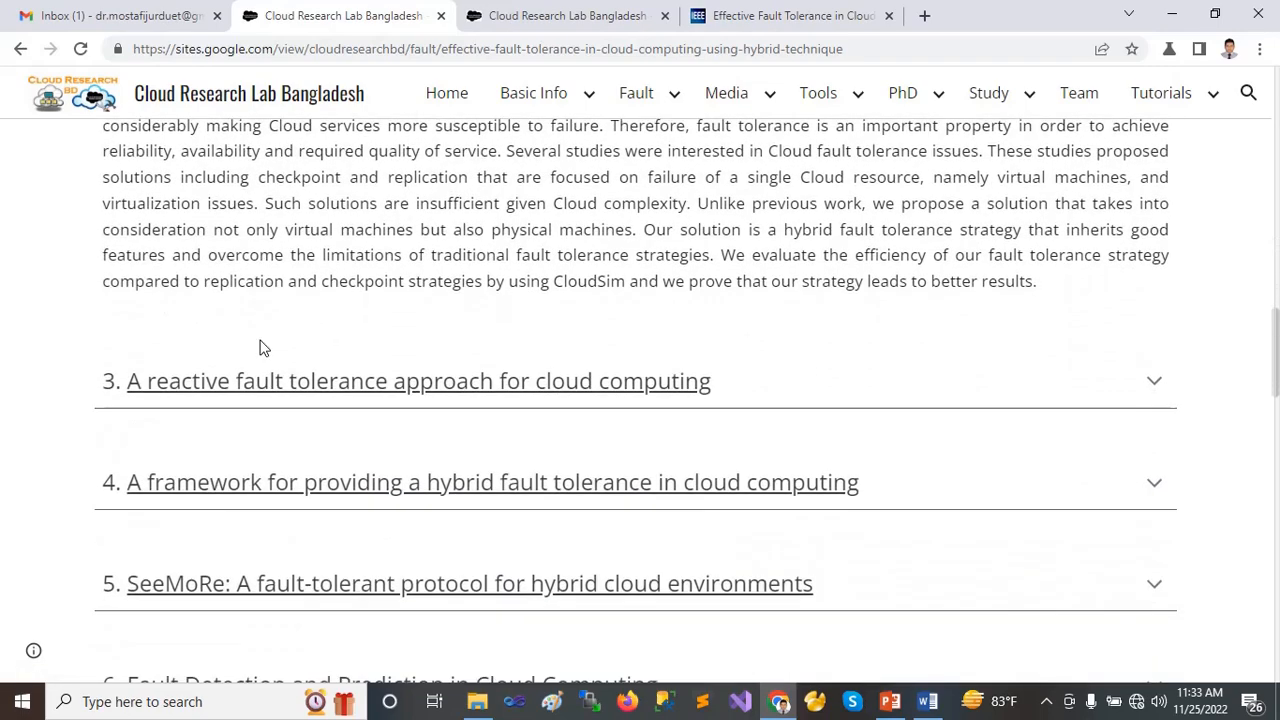
left_click(1154, 380)
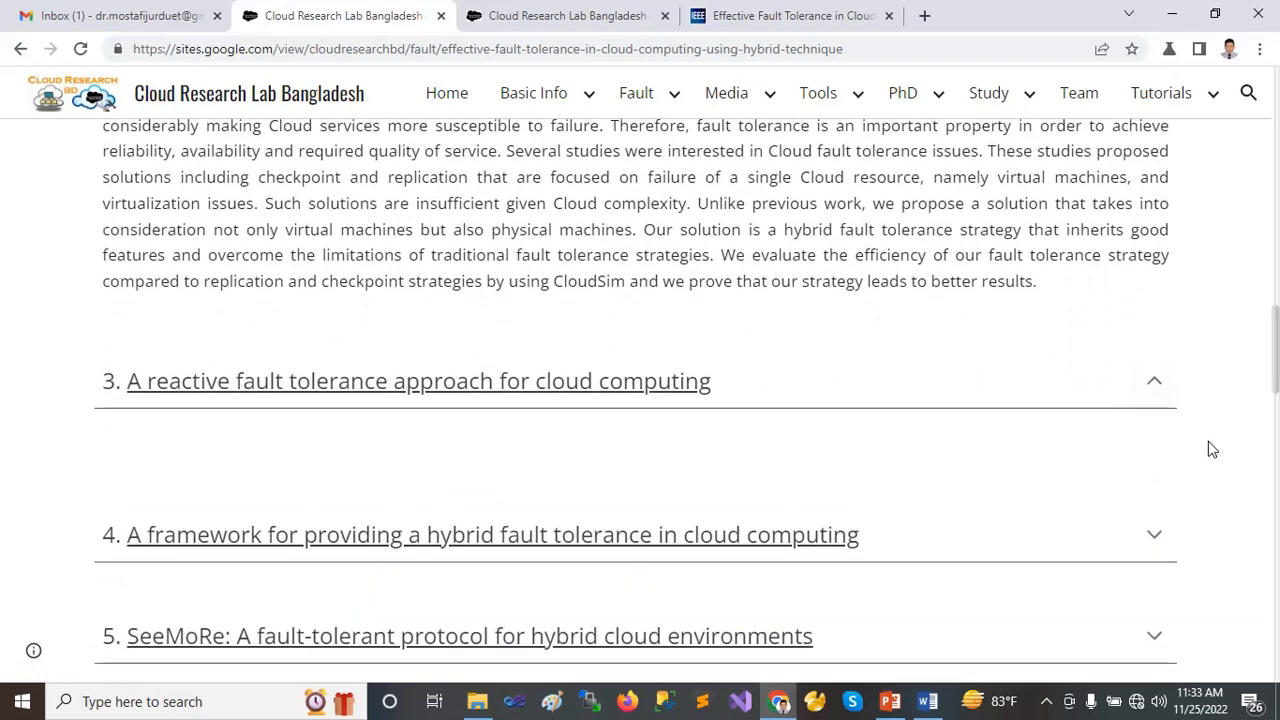
left_click(1154, 534)
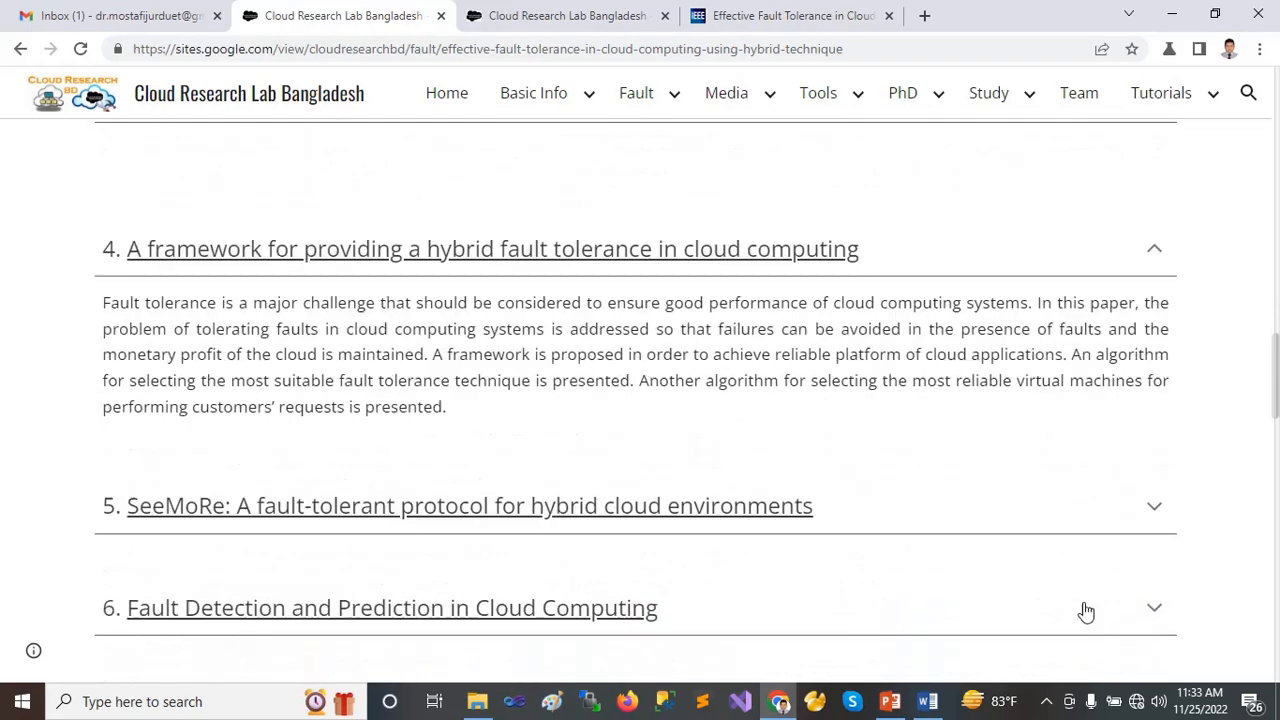
scroll("down", 3)
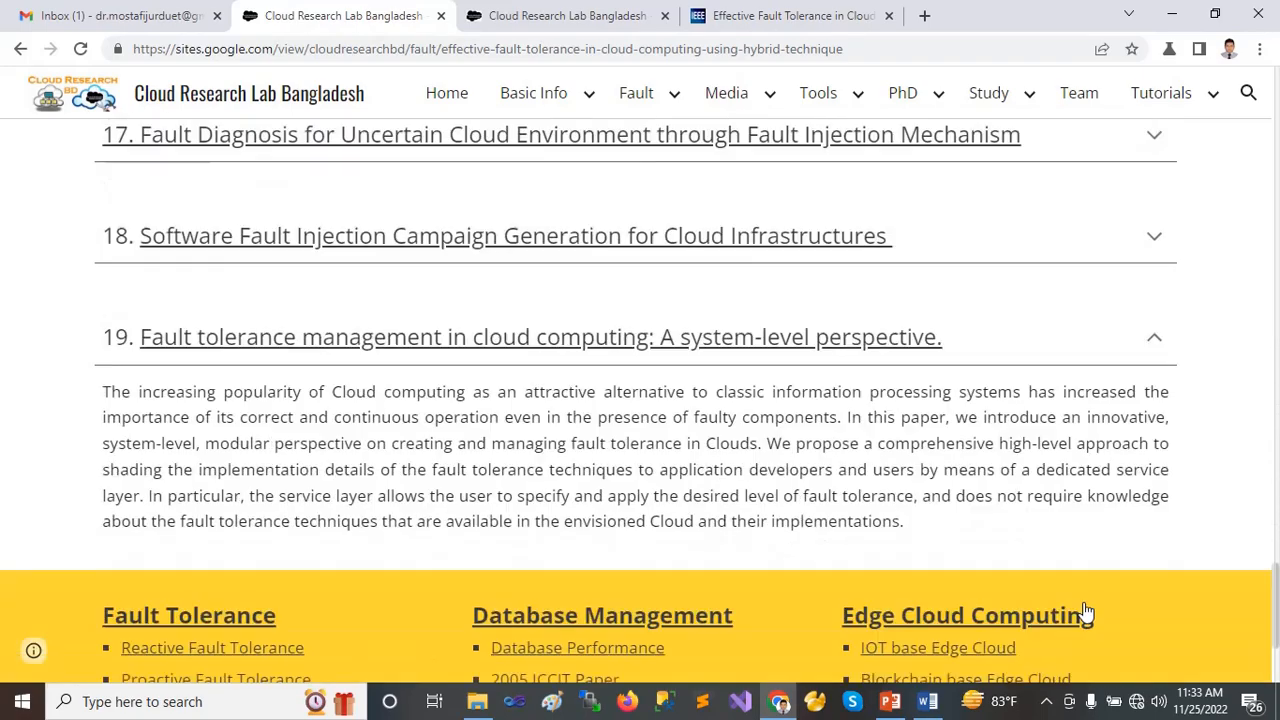
scroll("down", 3)
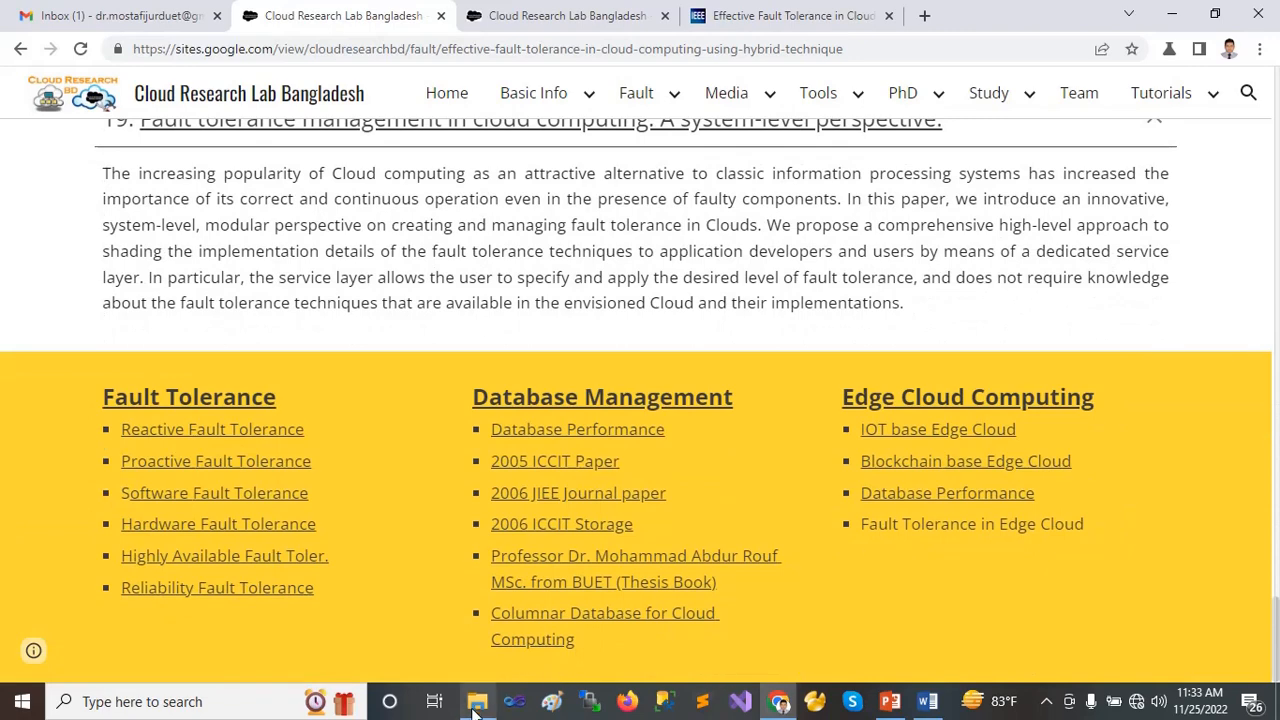
Open the reviewer1 PNG from the 393-Final Submitted folder to see its ratings.
left_click(477, 701)
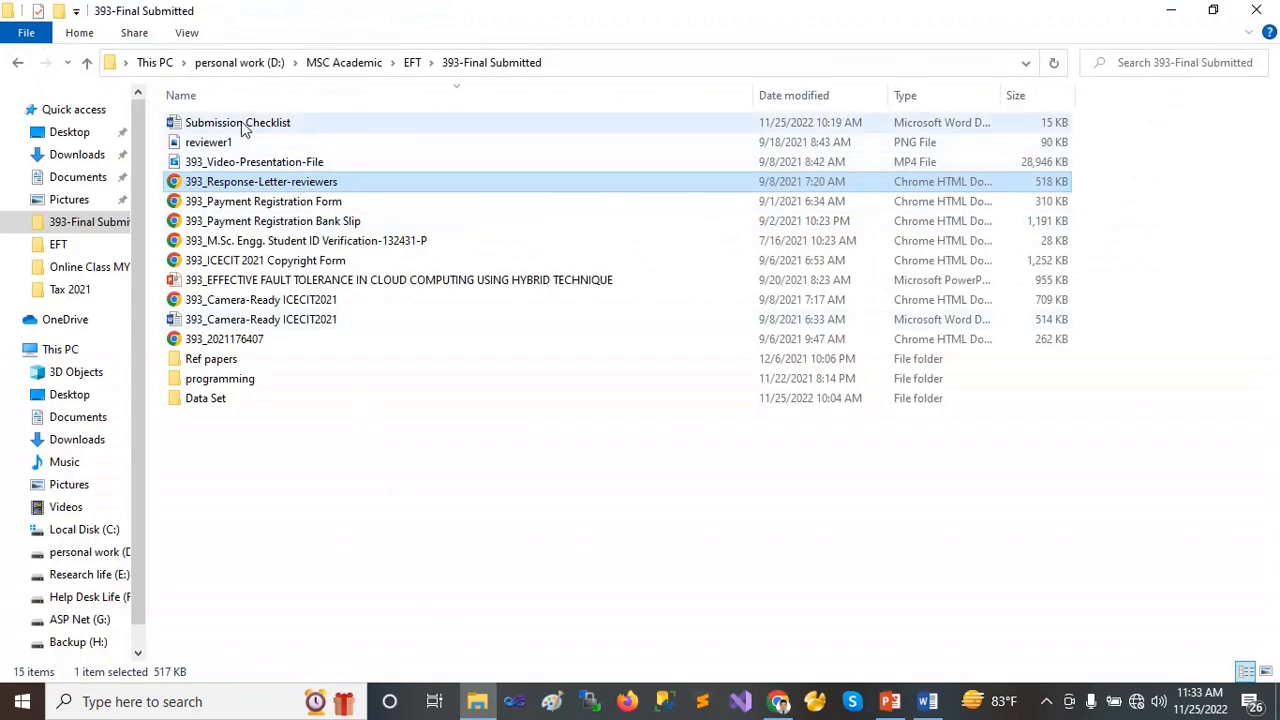
left_click(208, 142)
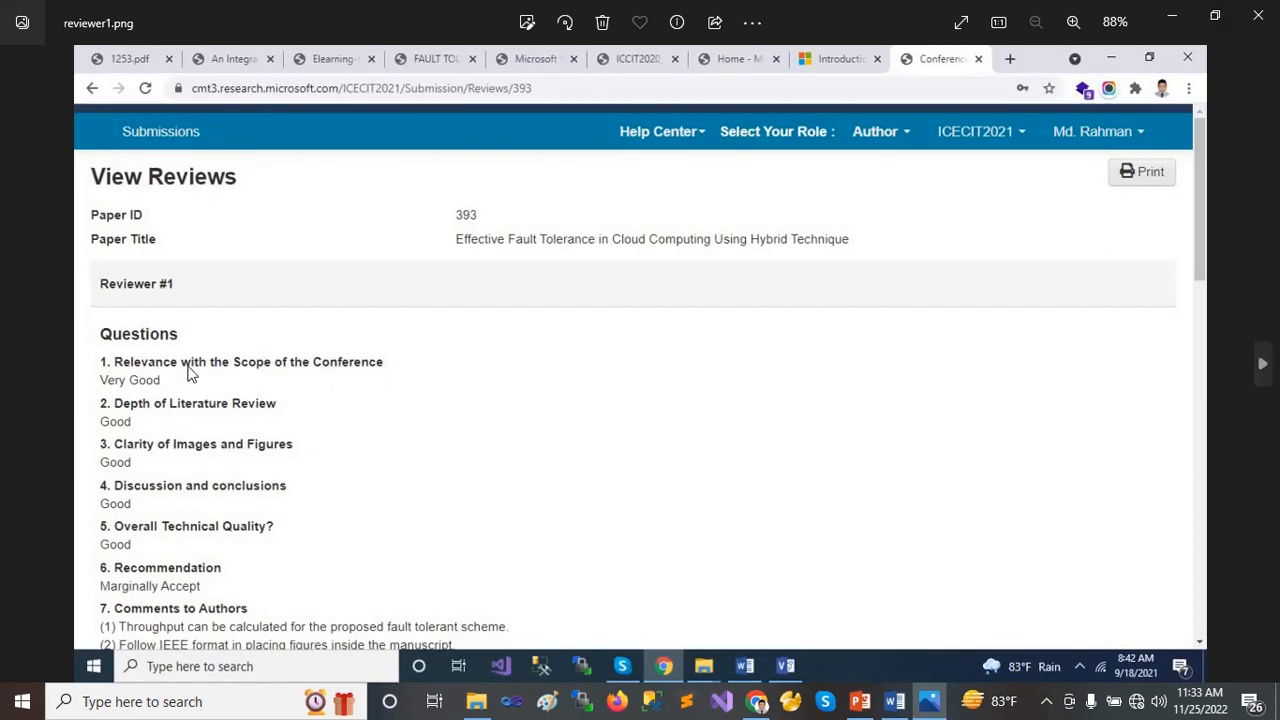
mouse_move(165, 421)
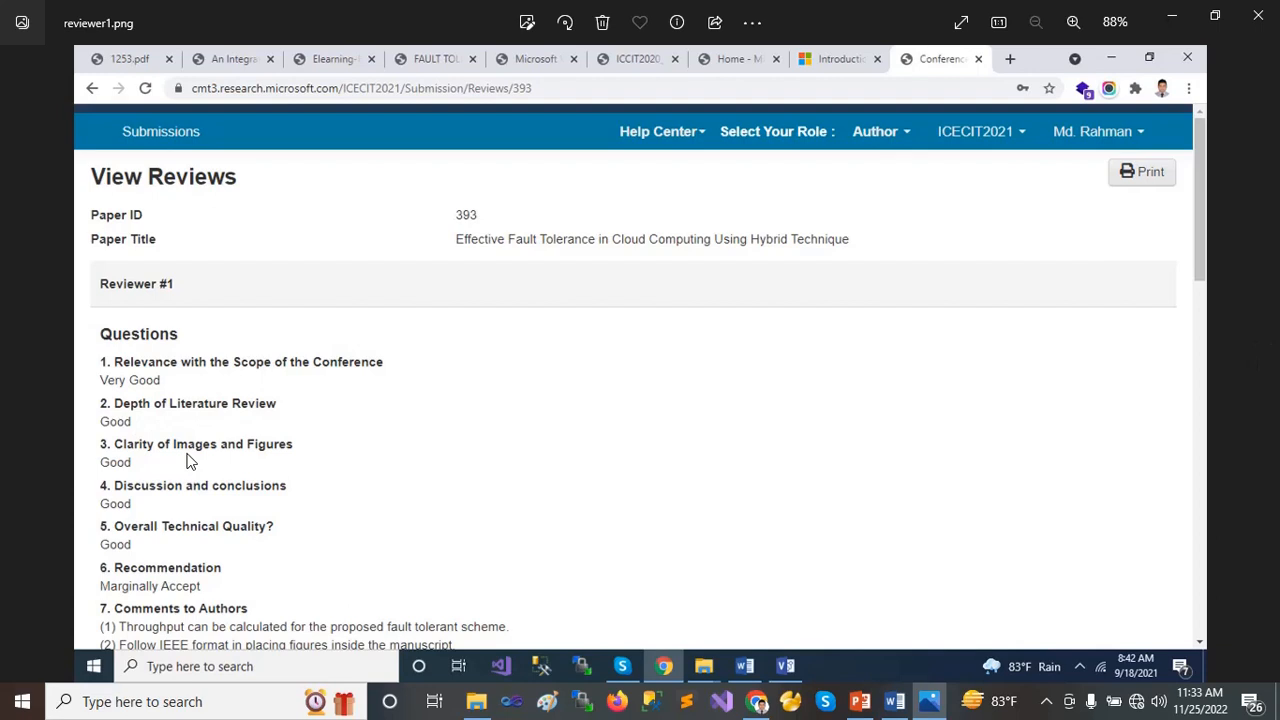
mouse_move(137, 468)
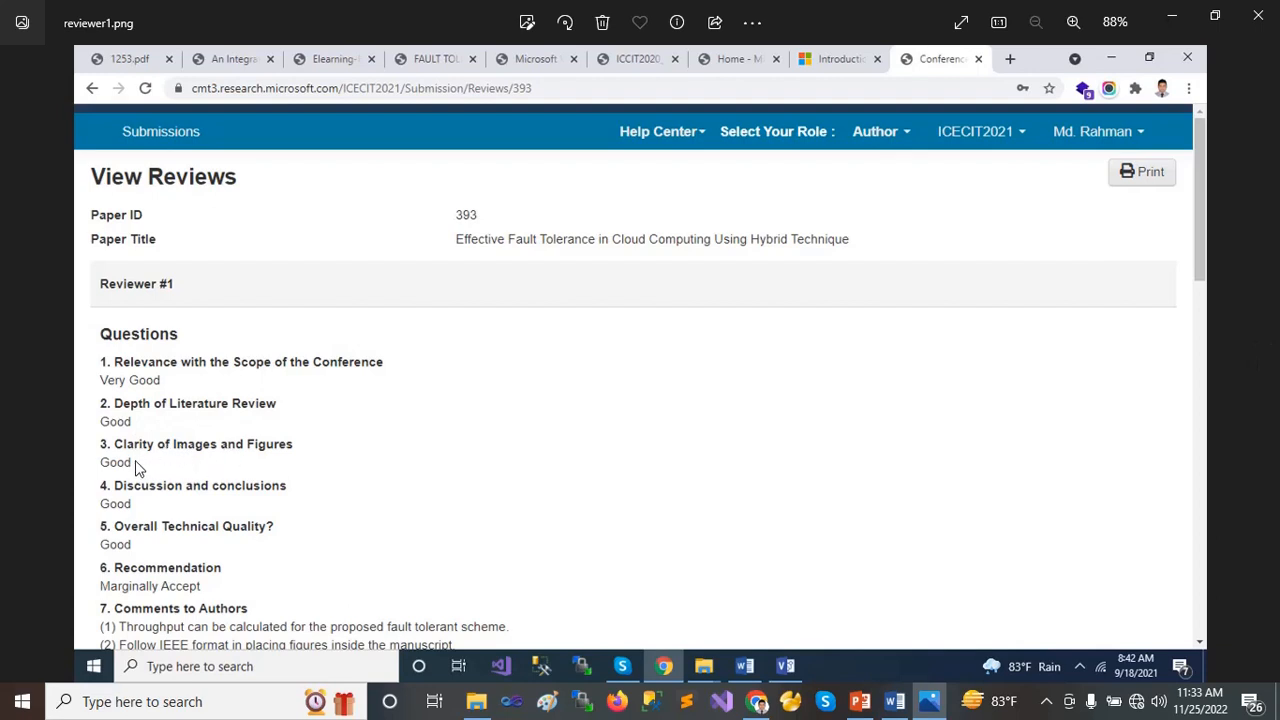
mouse_move(147, 520)
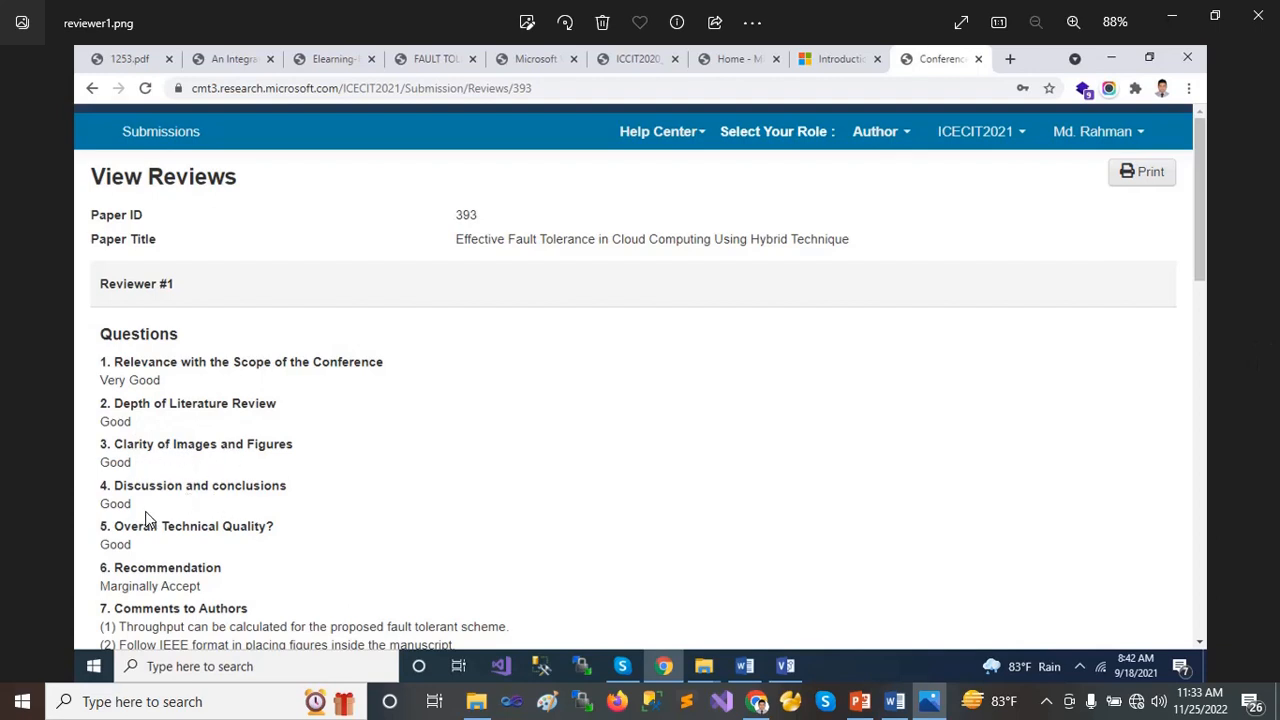
mouse_move(256, 537)
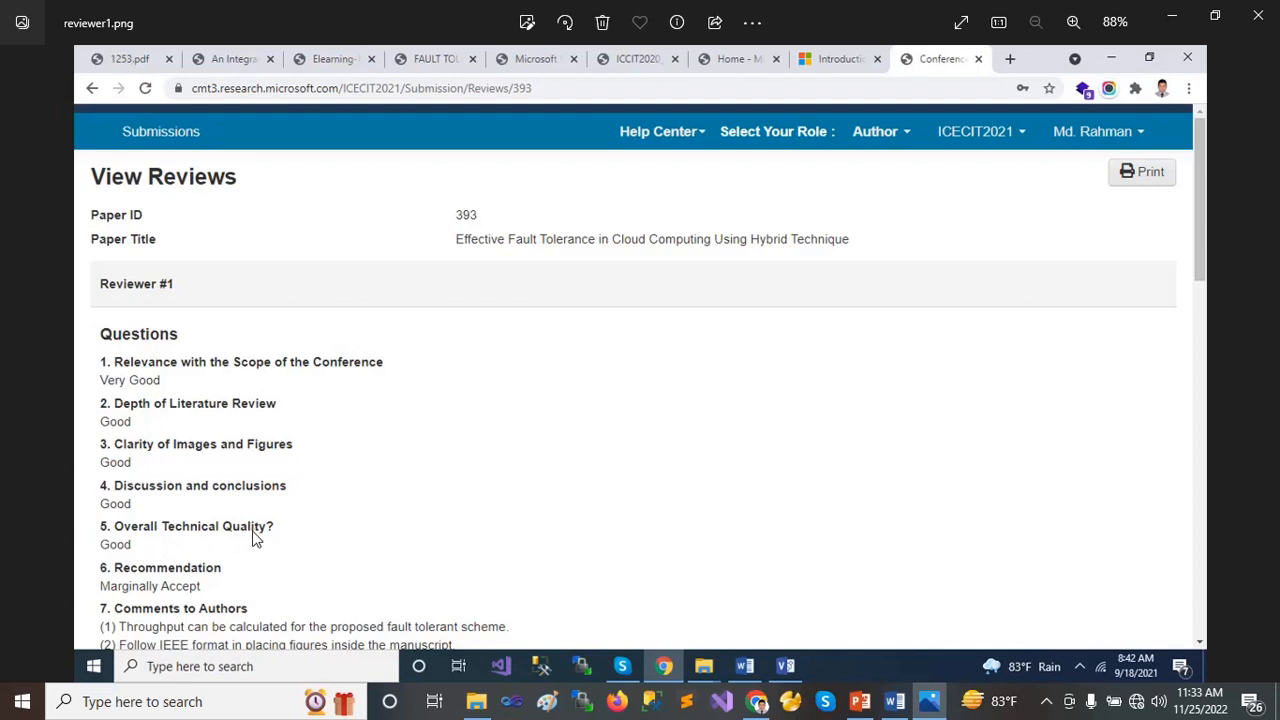
mouse_move(202, 606)
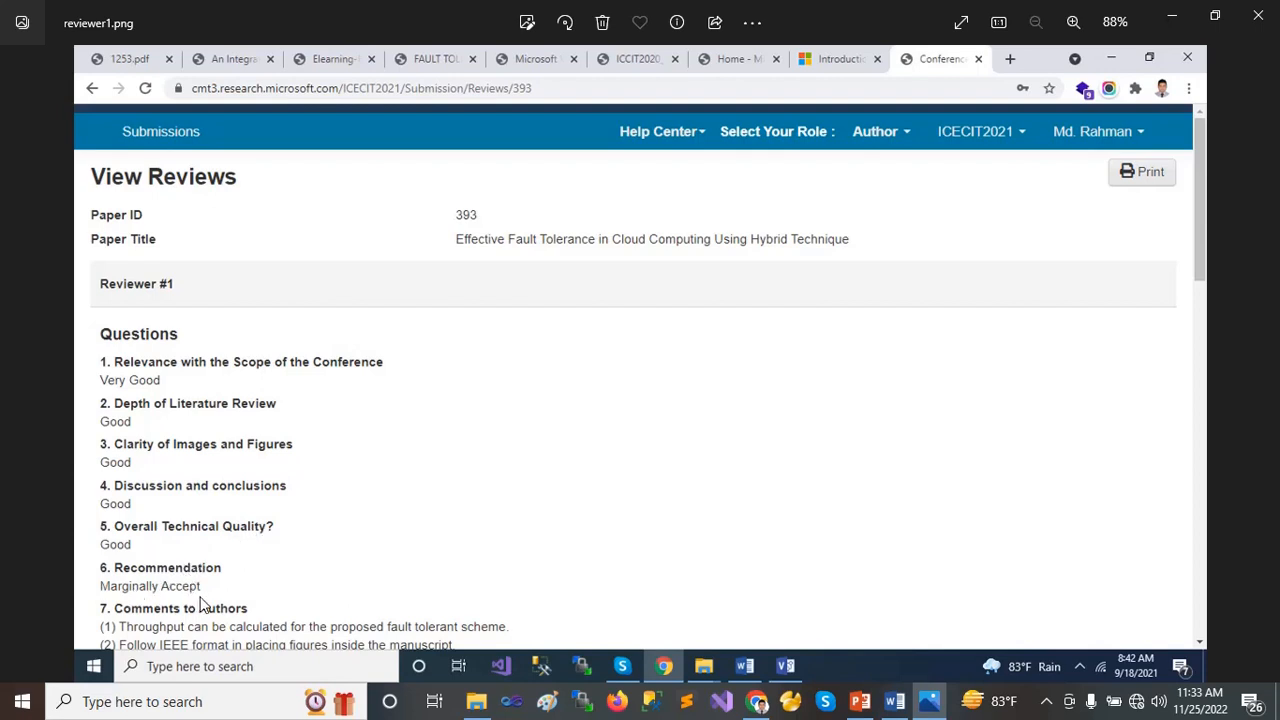
mouse_move(190, 630)
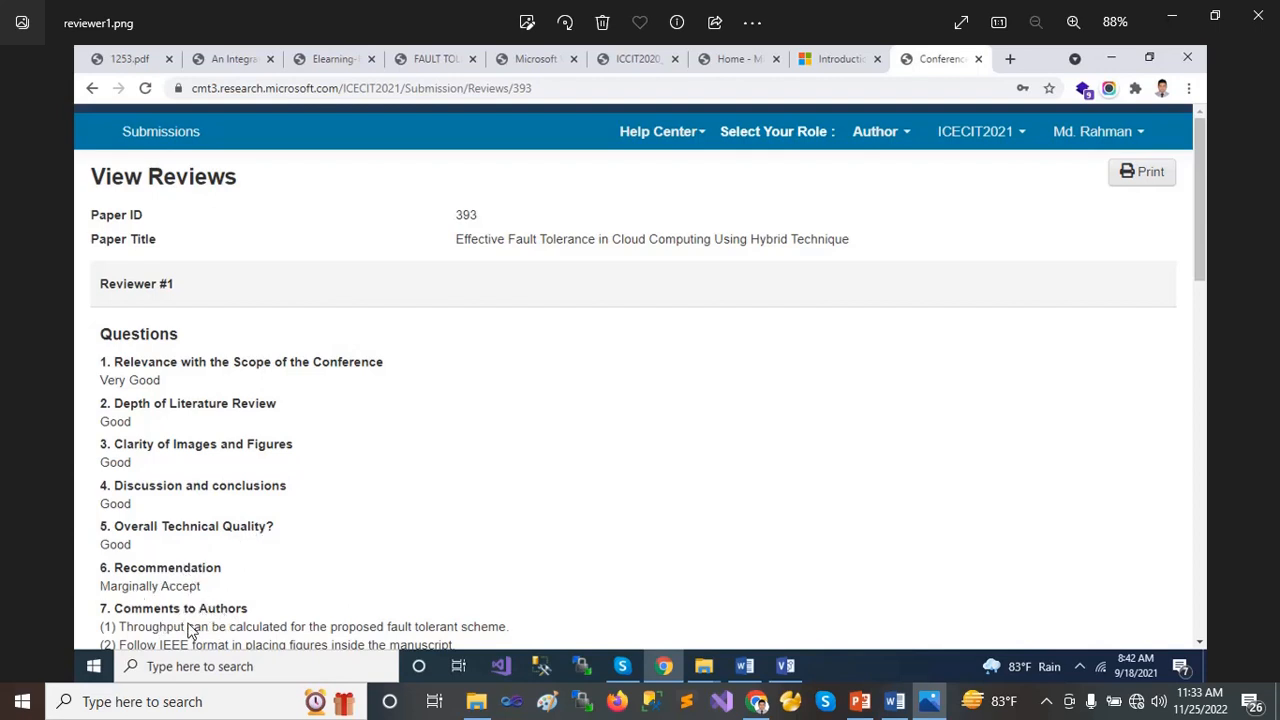
mouse_move(308, 638)
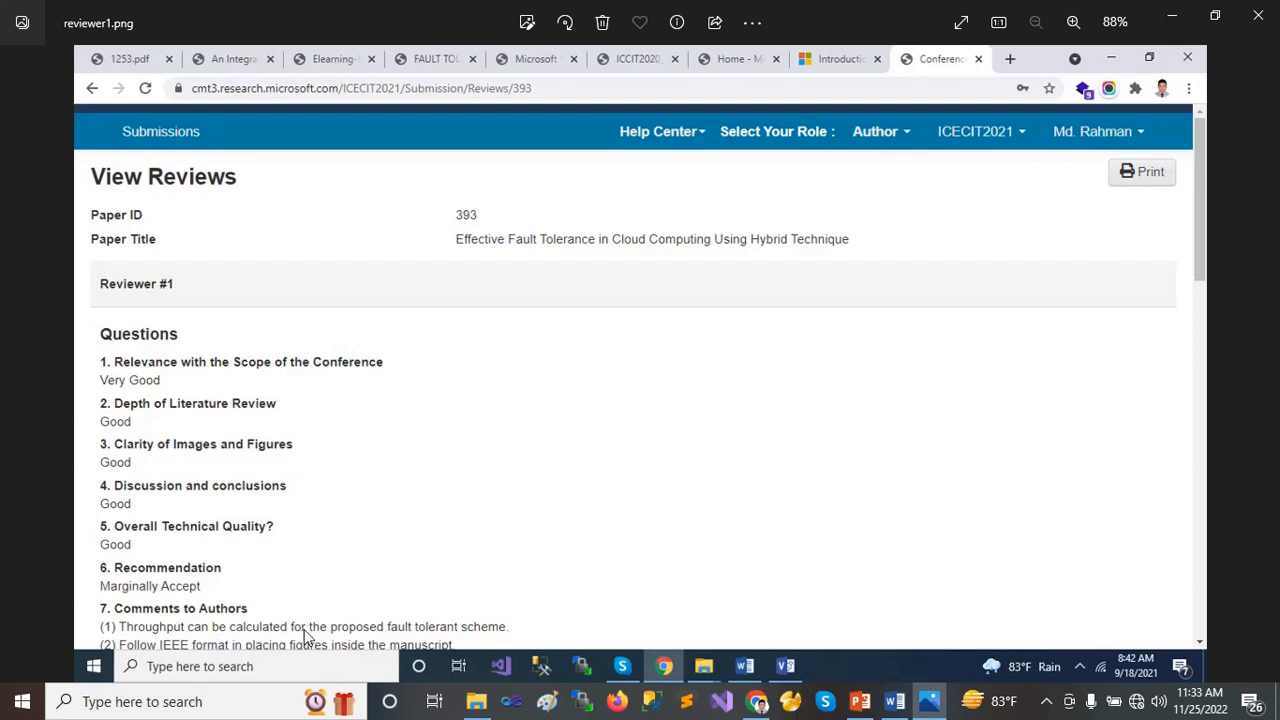
mouse_move(427, 640)
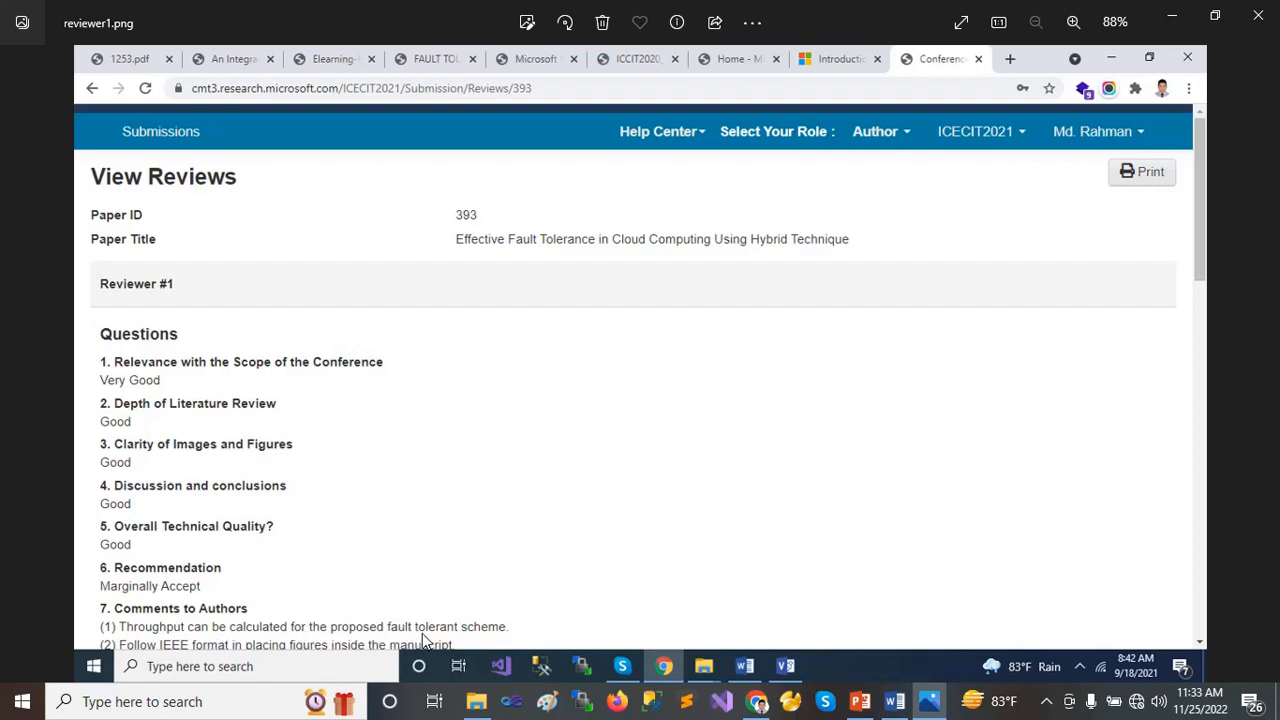
mouse_move(227, 647)
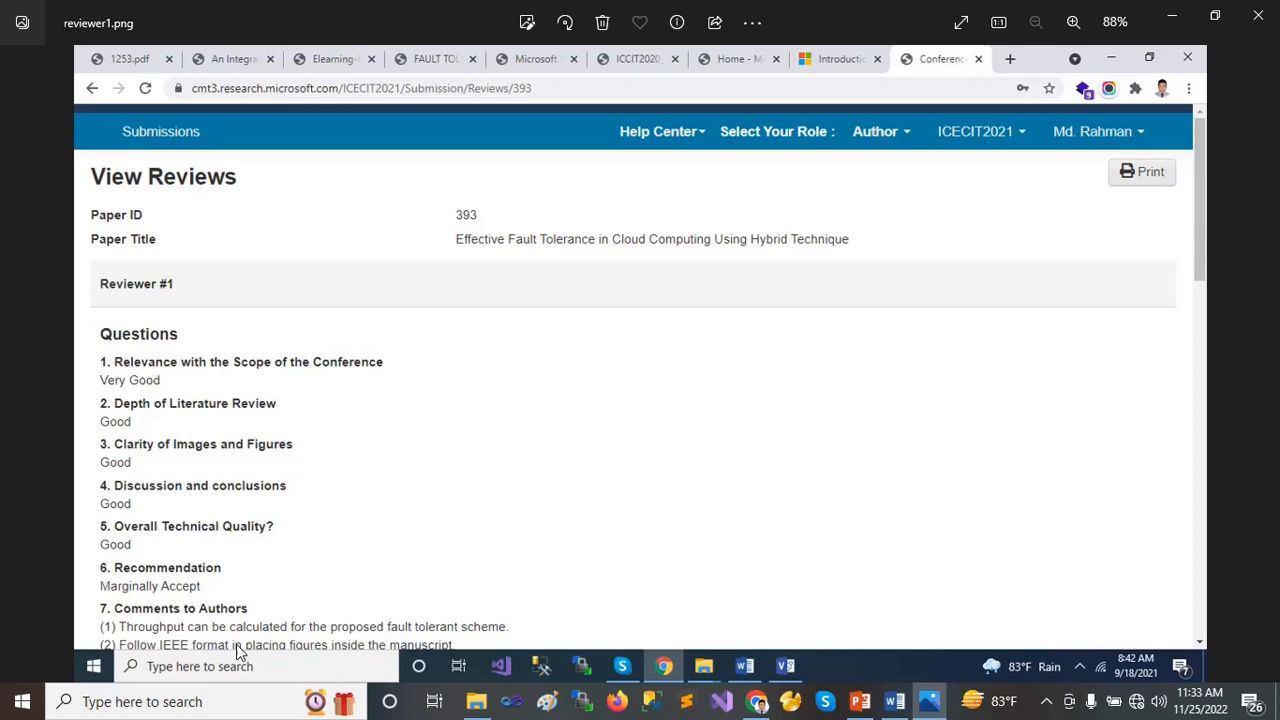
mouse_move(440, 649)
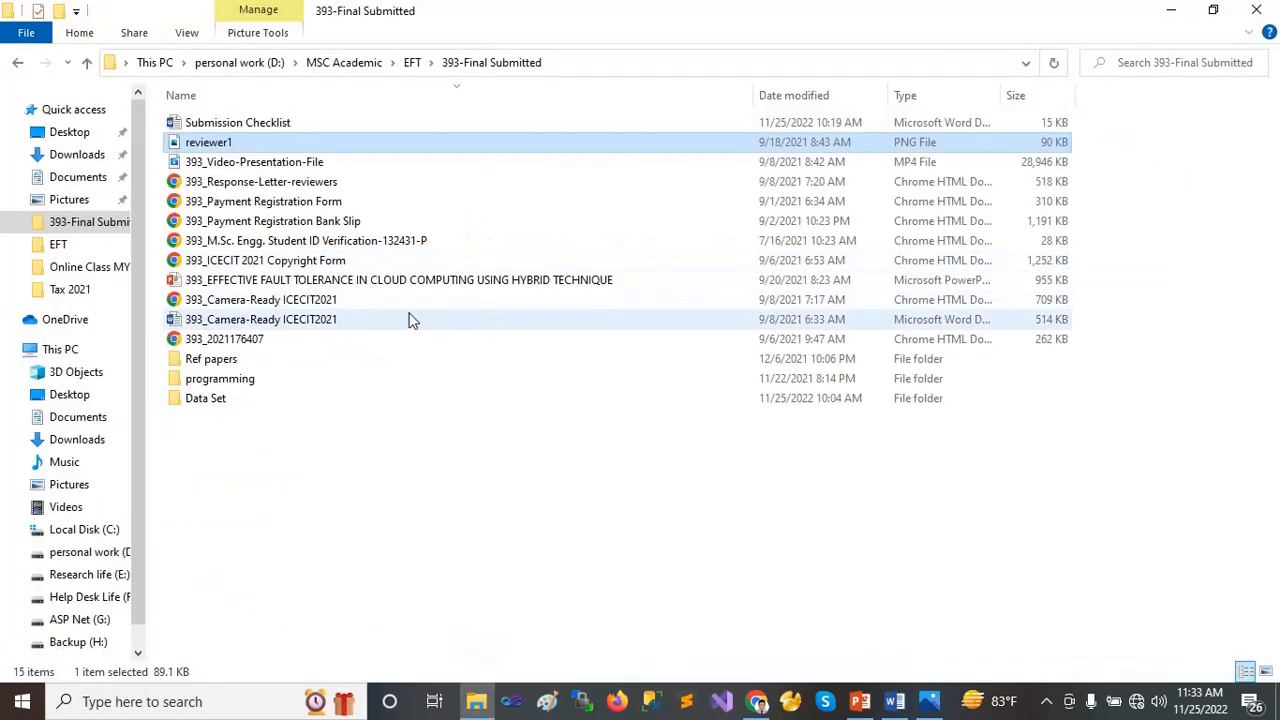
mouse_move(265, 181)
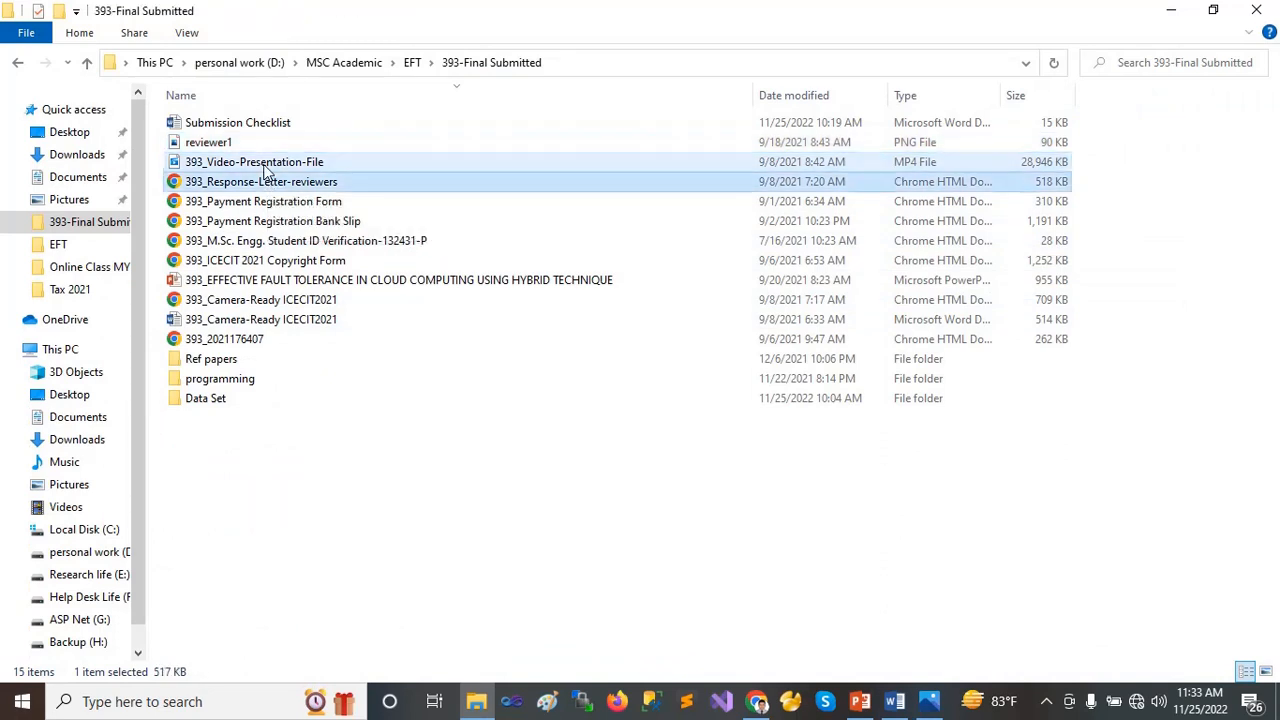
left_click(263, 201)
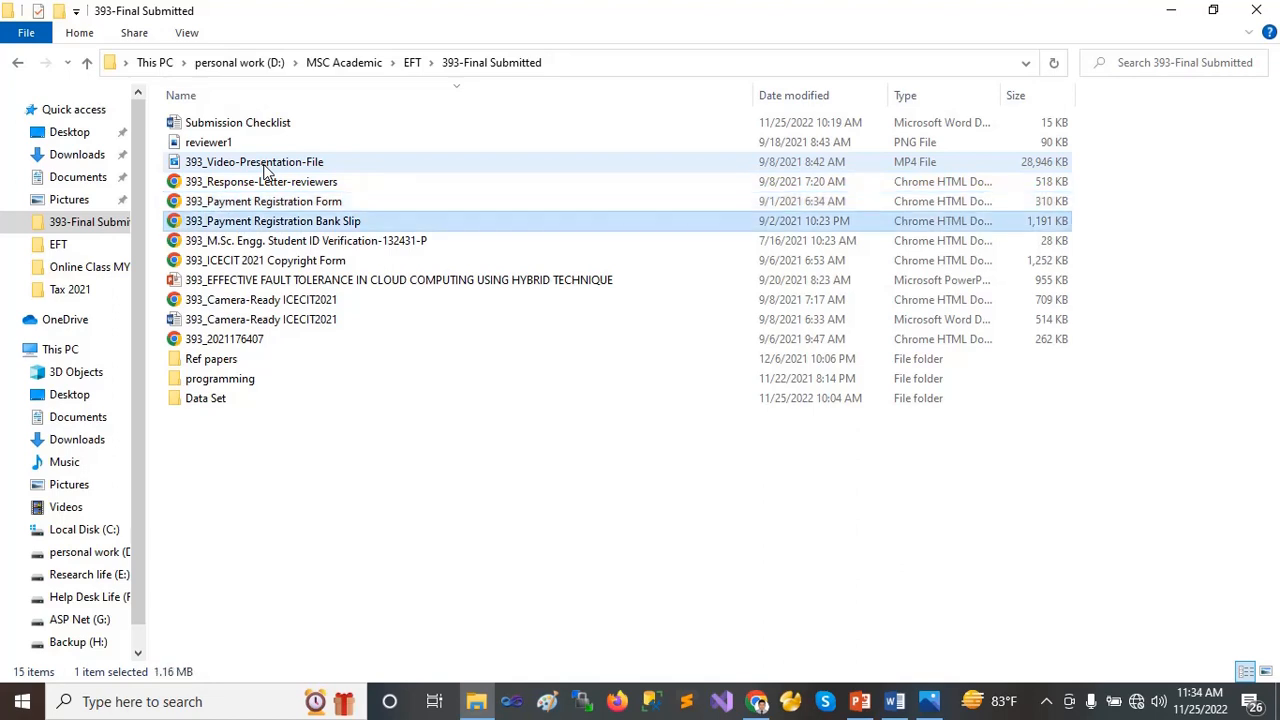
left_click(305, 240)
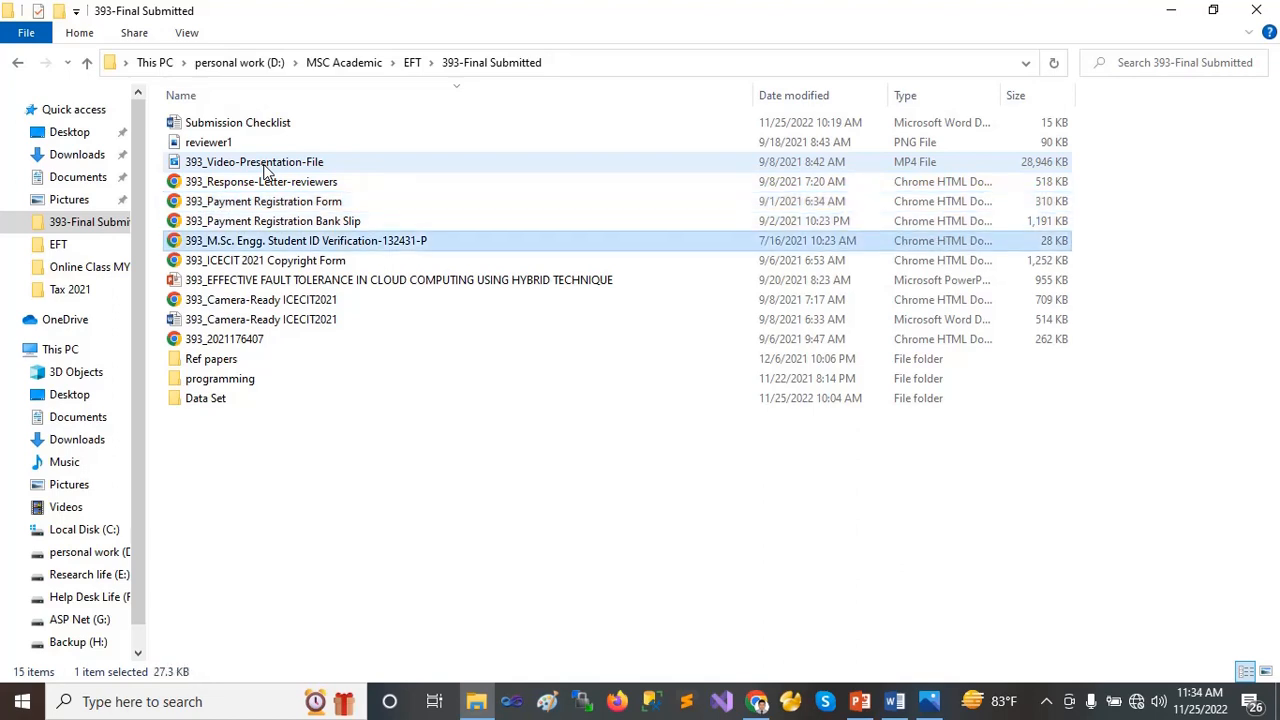
left_click(265, 260)
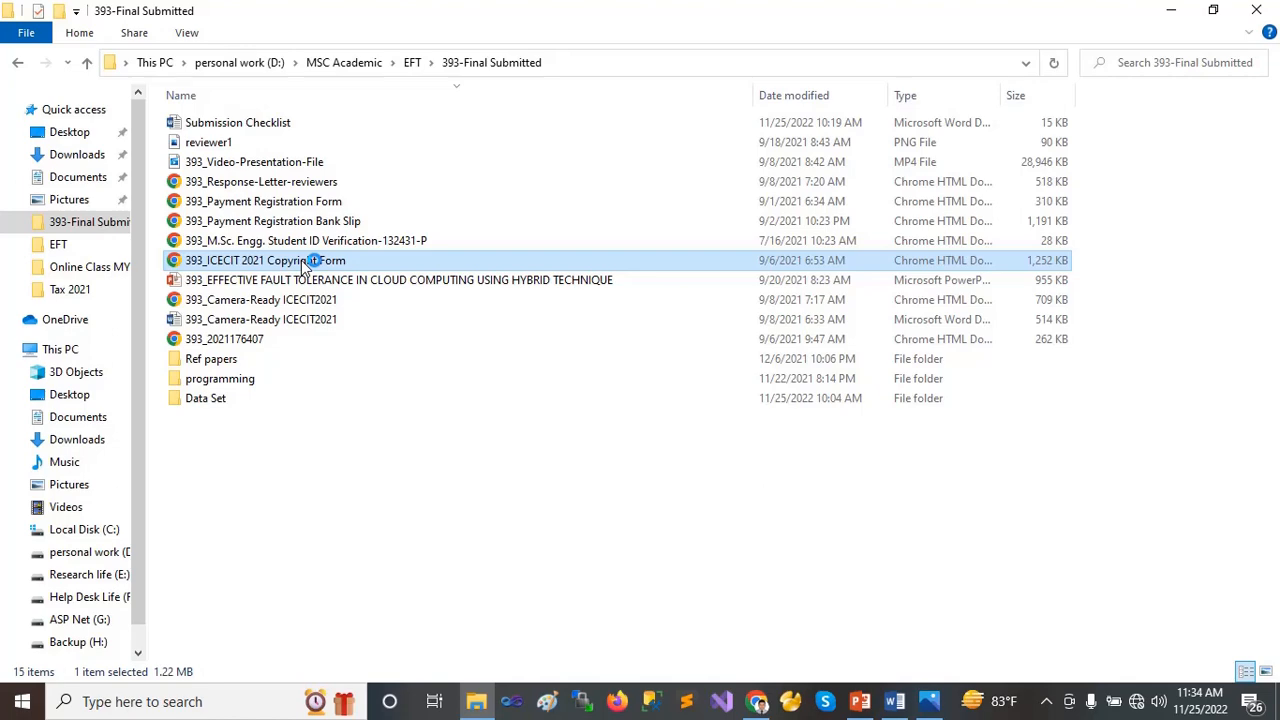
Open the ICECIT 2021 copyright form and student ID verification PDFs in Chrome.
double_click(265, 260)
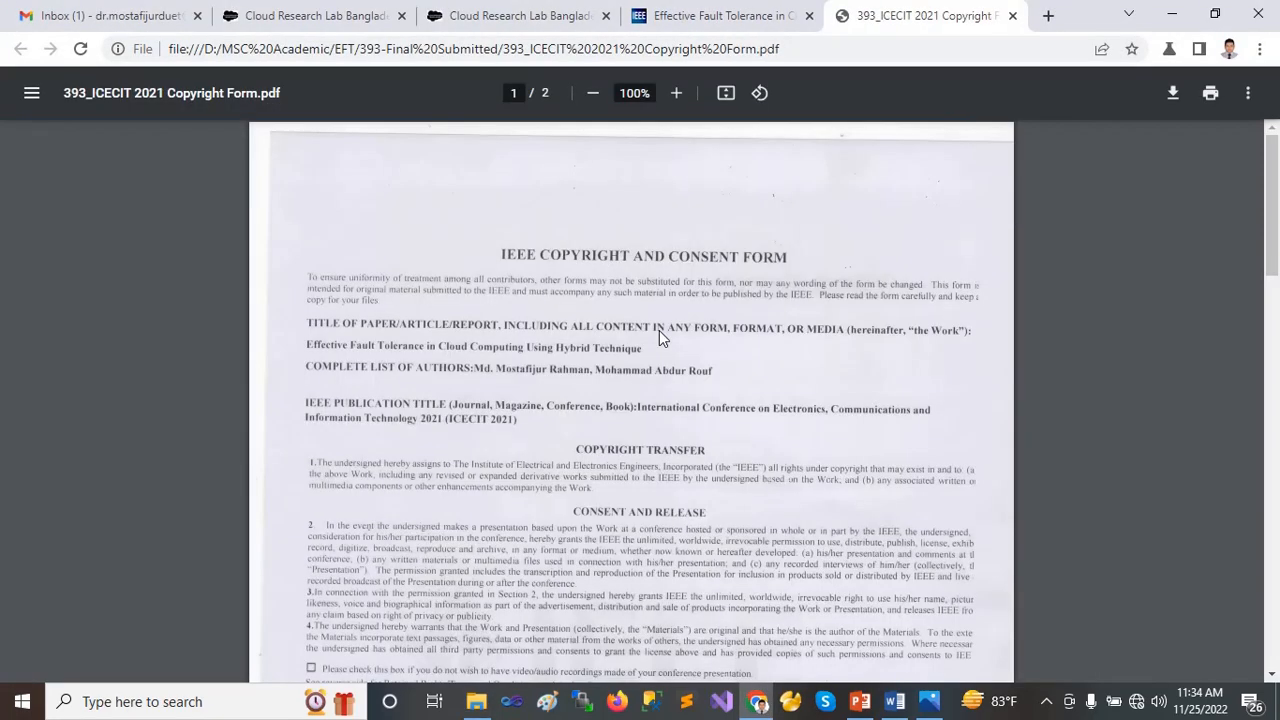
mouse_move(759, 247)
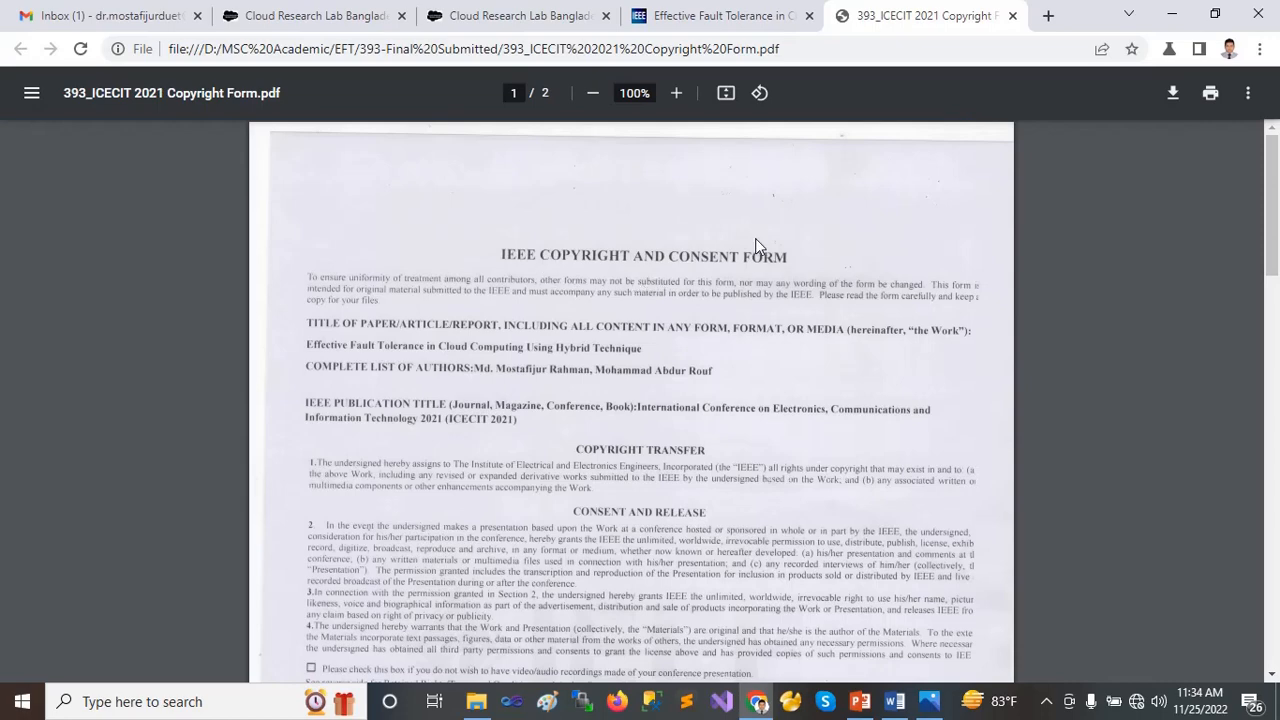
mouse_move(1170, 11)
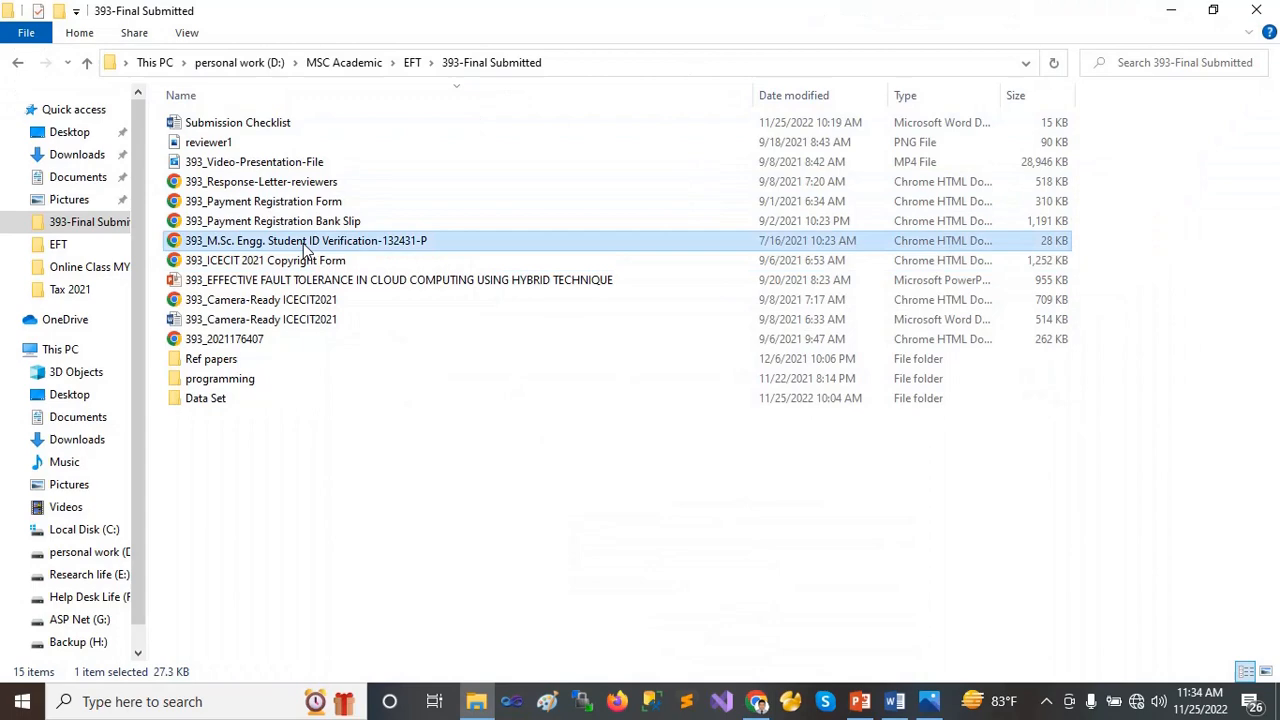
double_click(305, 240)
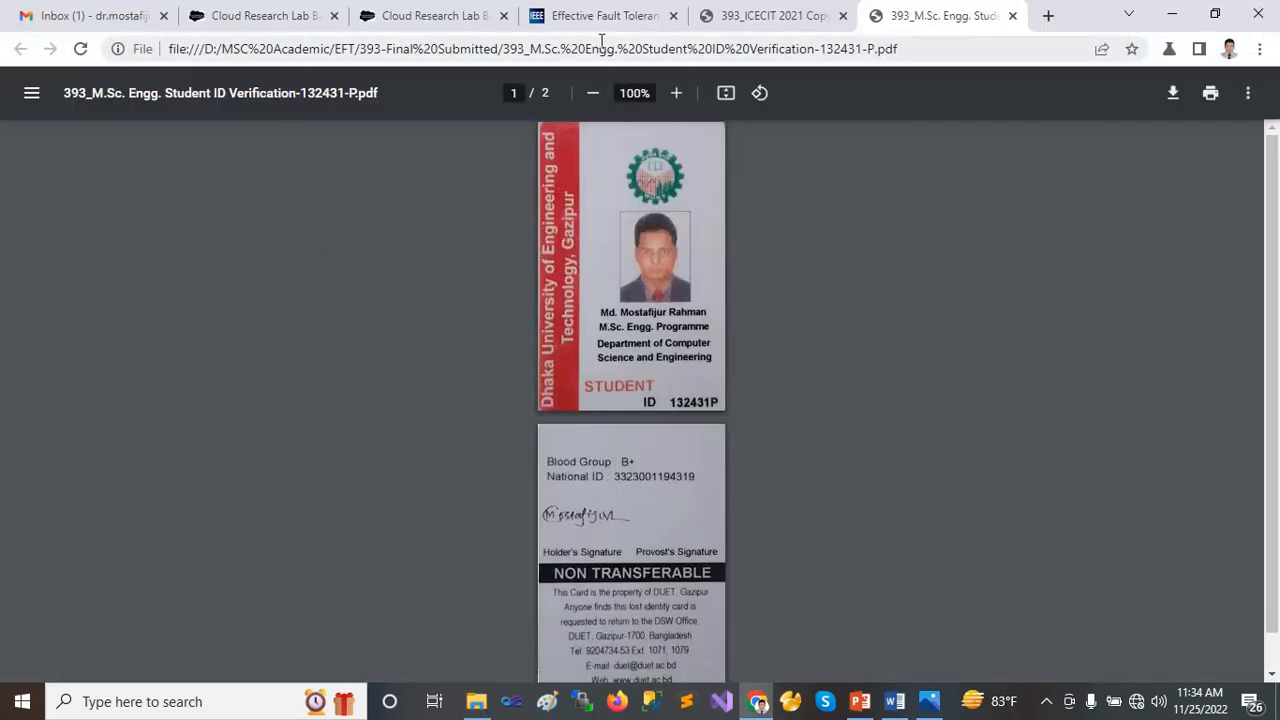
left_click(675, 92)
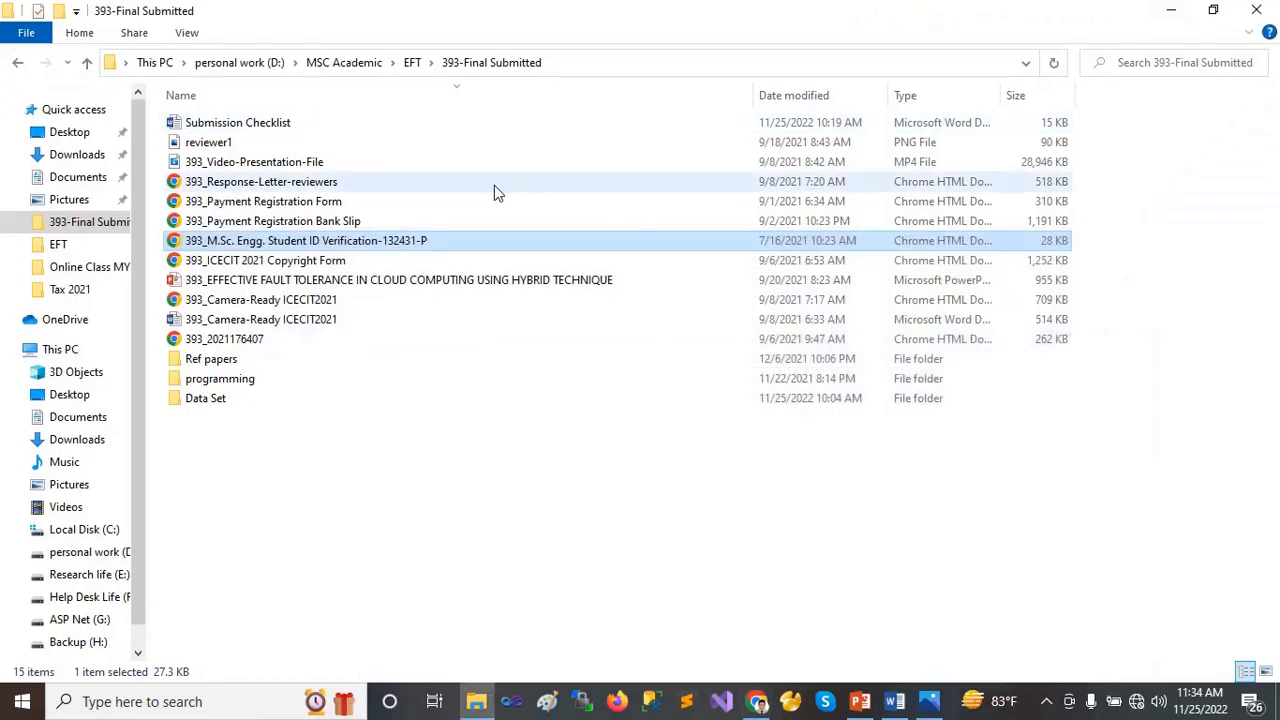
Open the payment registration bank slip and payment registration form PDFs in Chrome.
double_click(271, 221)
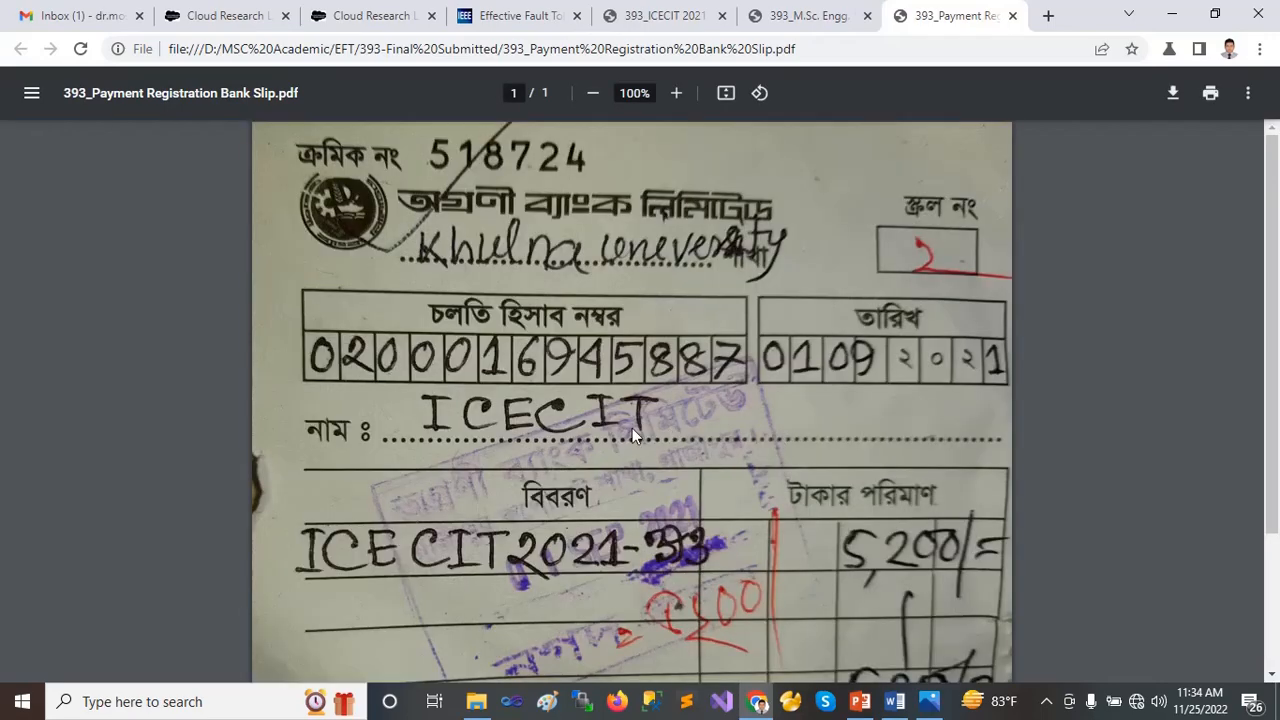
scroll("down", 3)
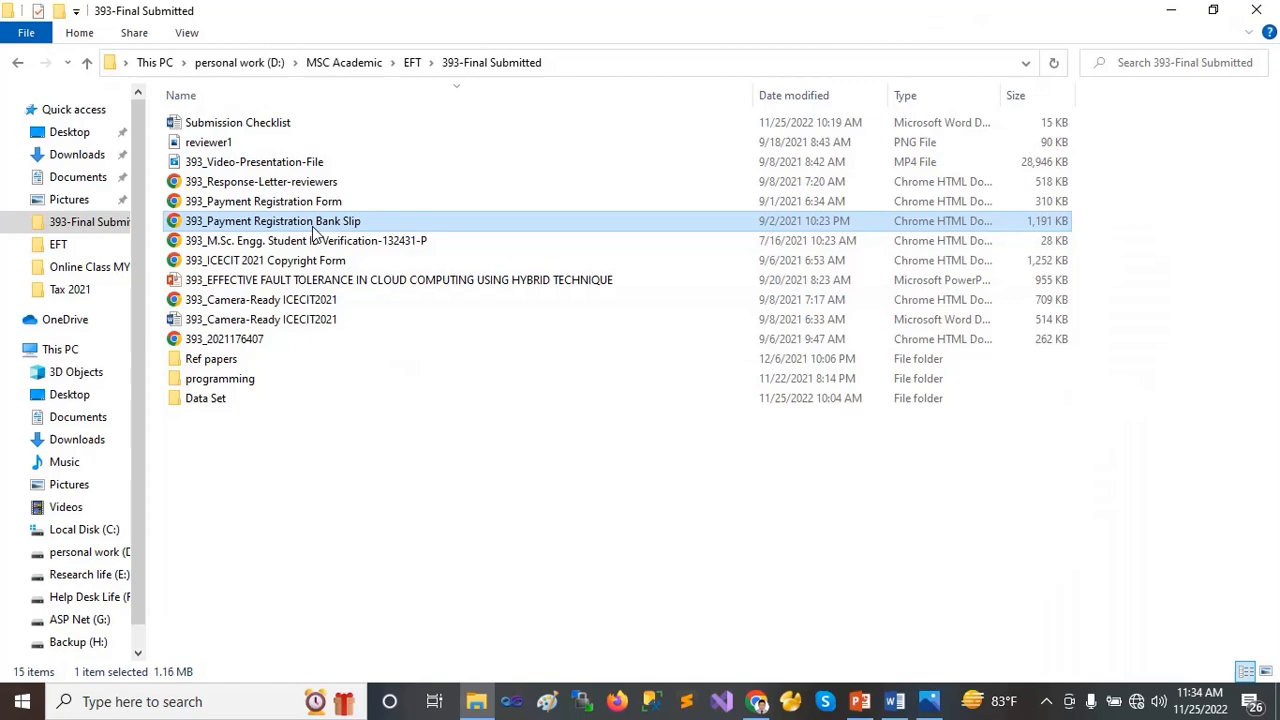
double_click(263, 201)
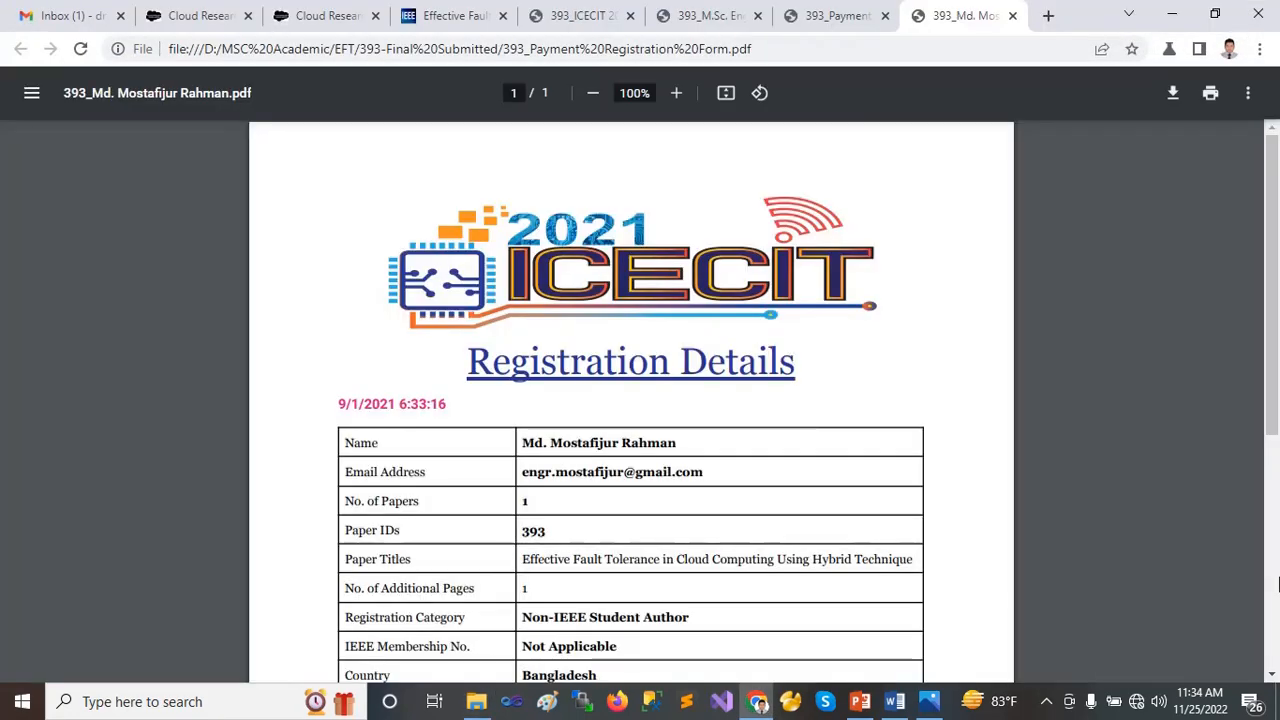
scroll("down", 3)
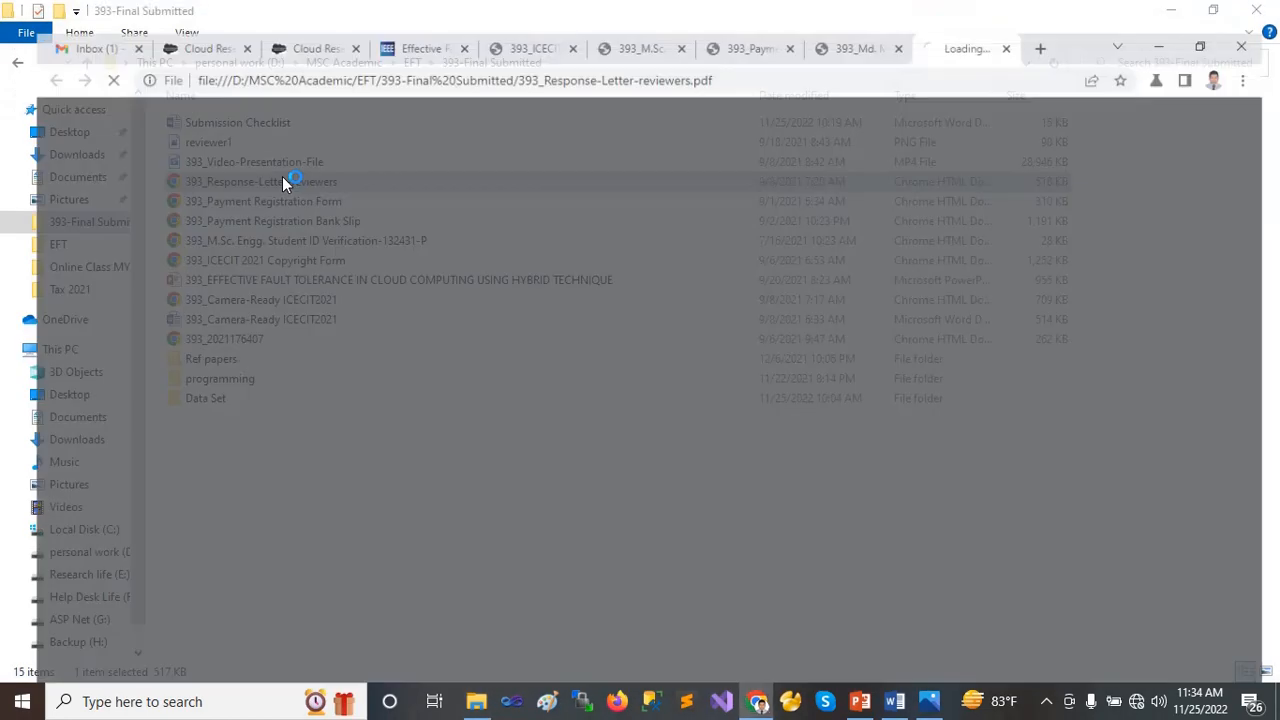
Open 393_Response-Letter-reviewers.pdf and read from page 1 to Table III on page 5.
double_click(261, 181)
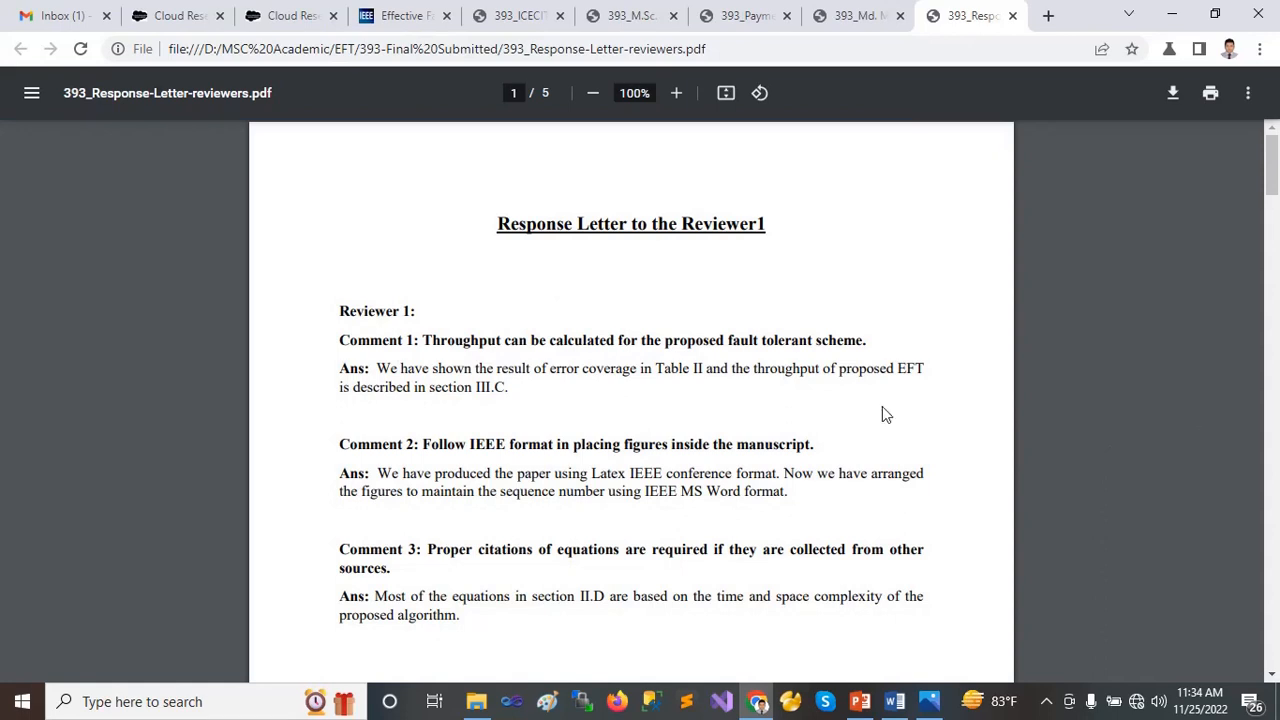
scroll("down", 3)
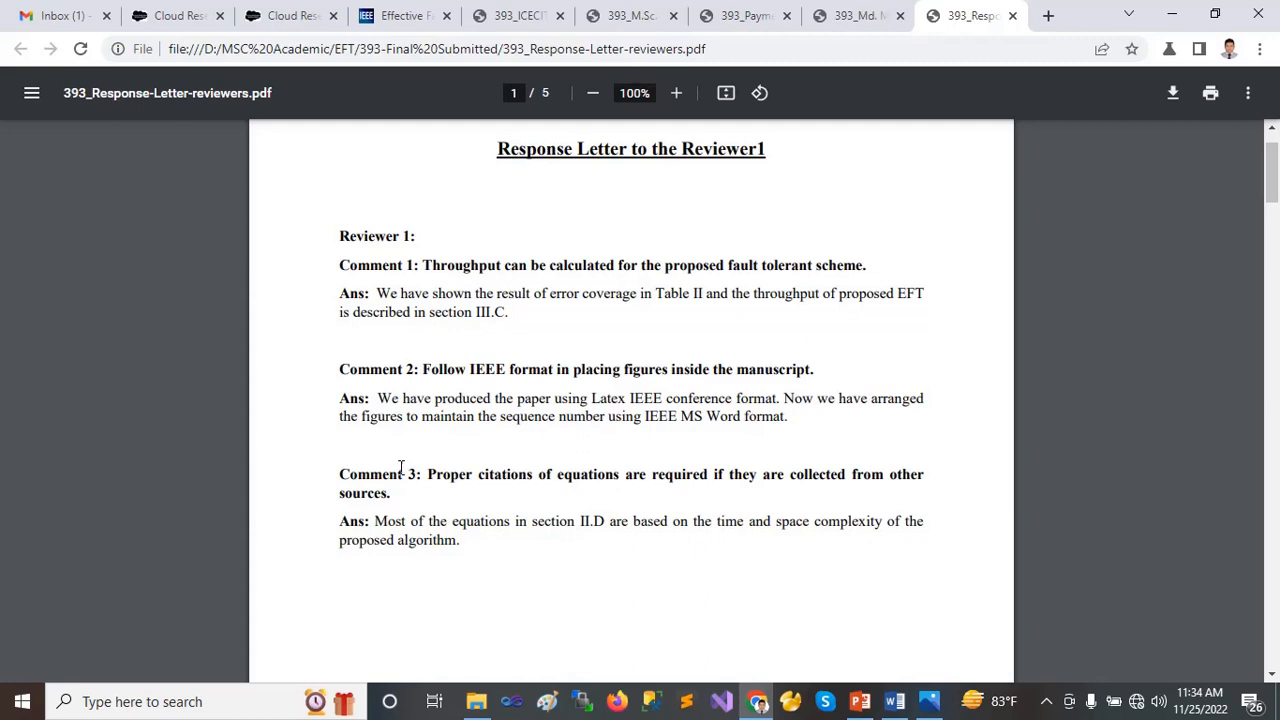
mouse_move(492, 275)
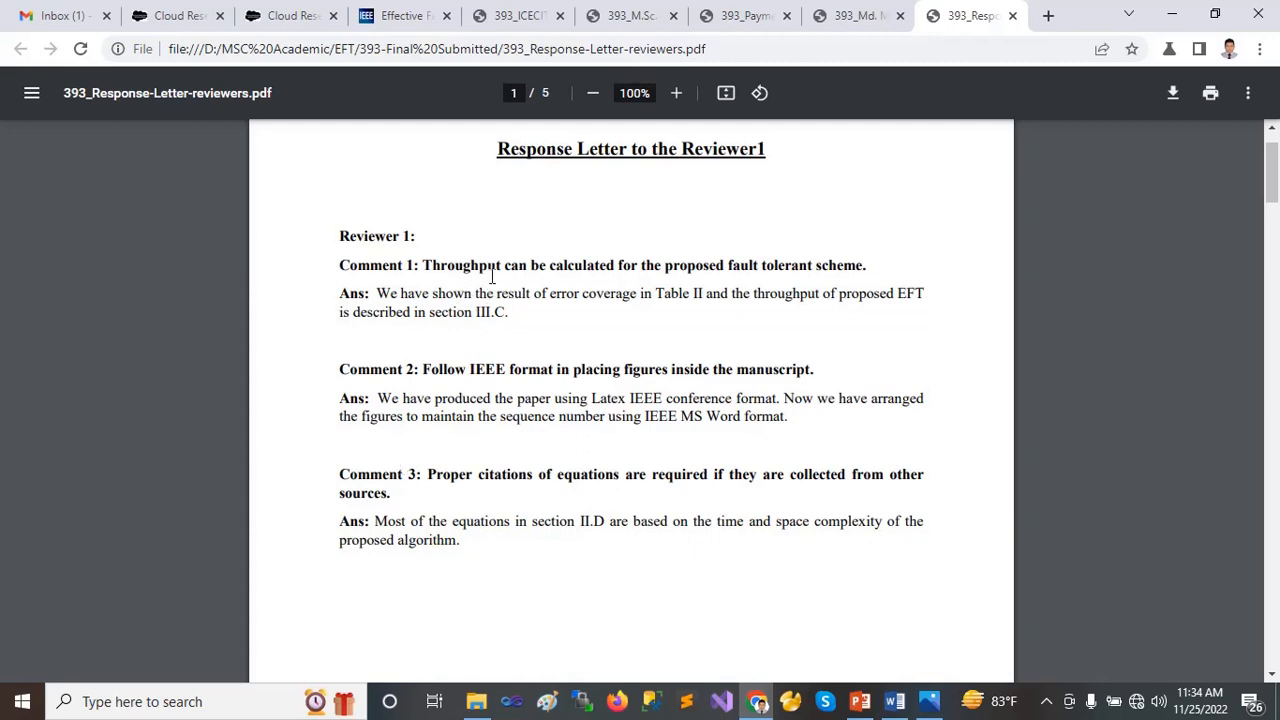
scroll("down", 3)
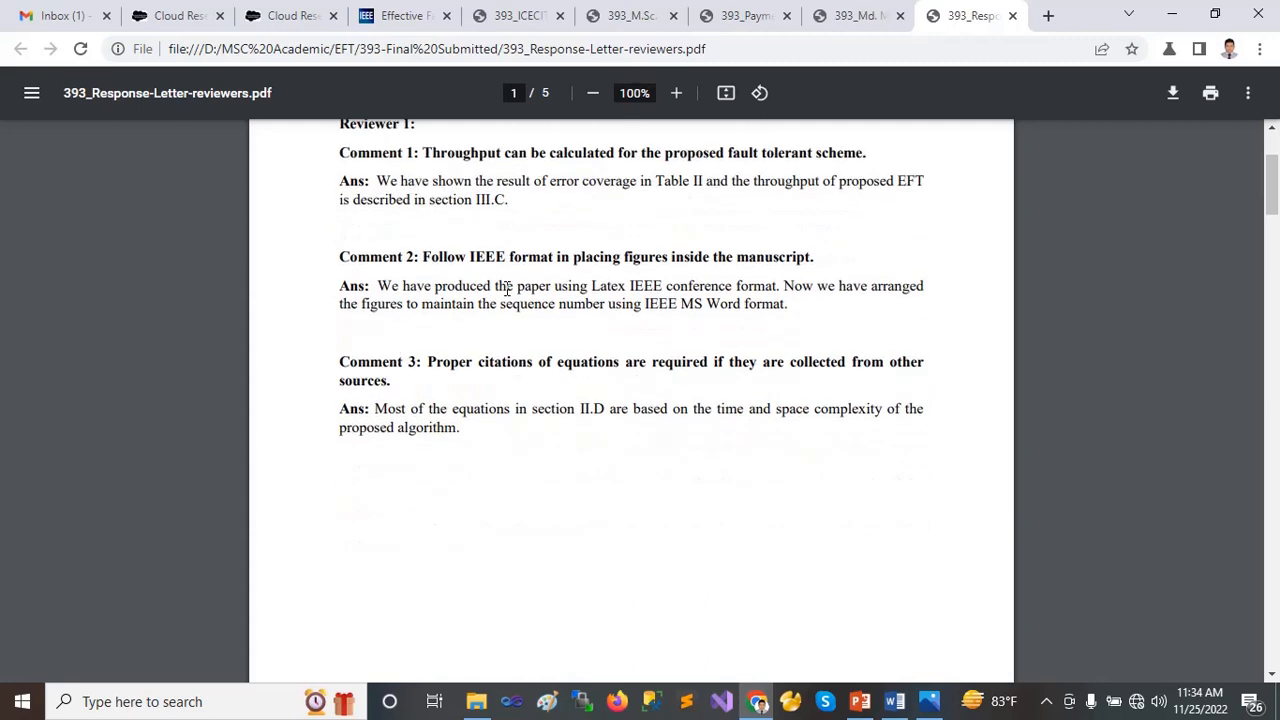
scroll("down", 3)
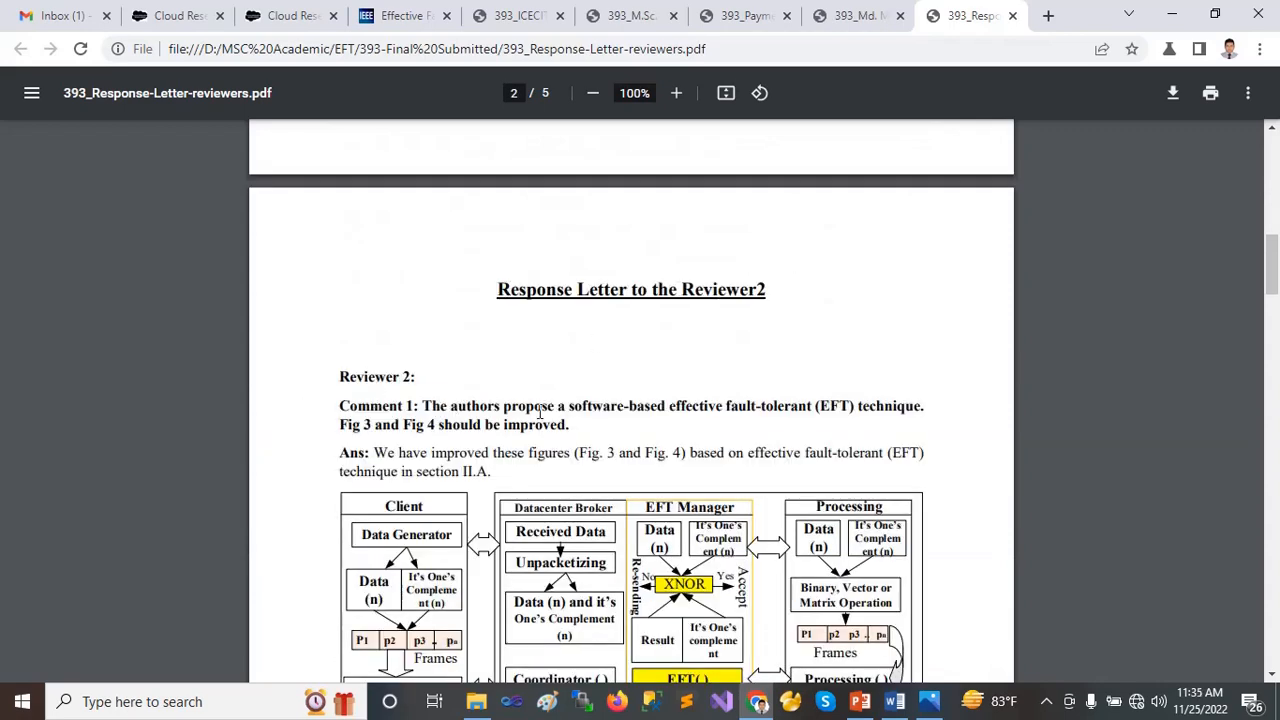
mouse_move(713, 410)
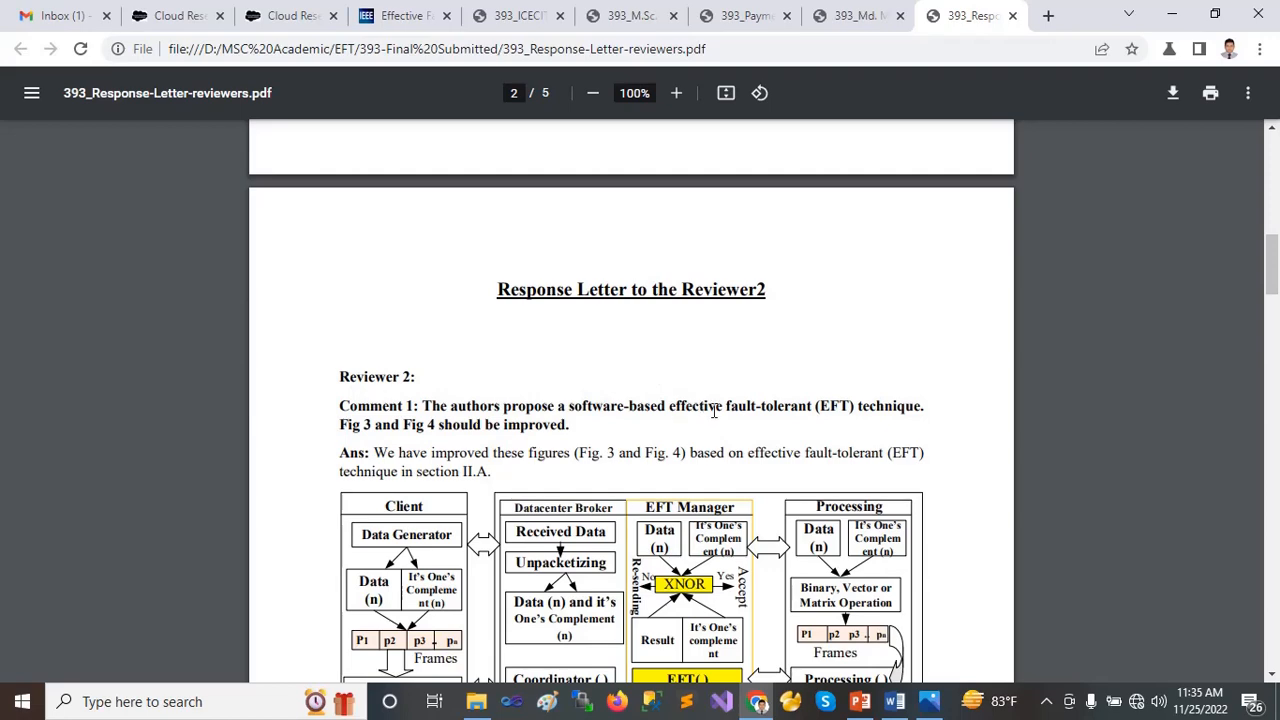
mouse_move(503, 443)
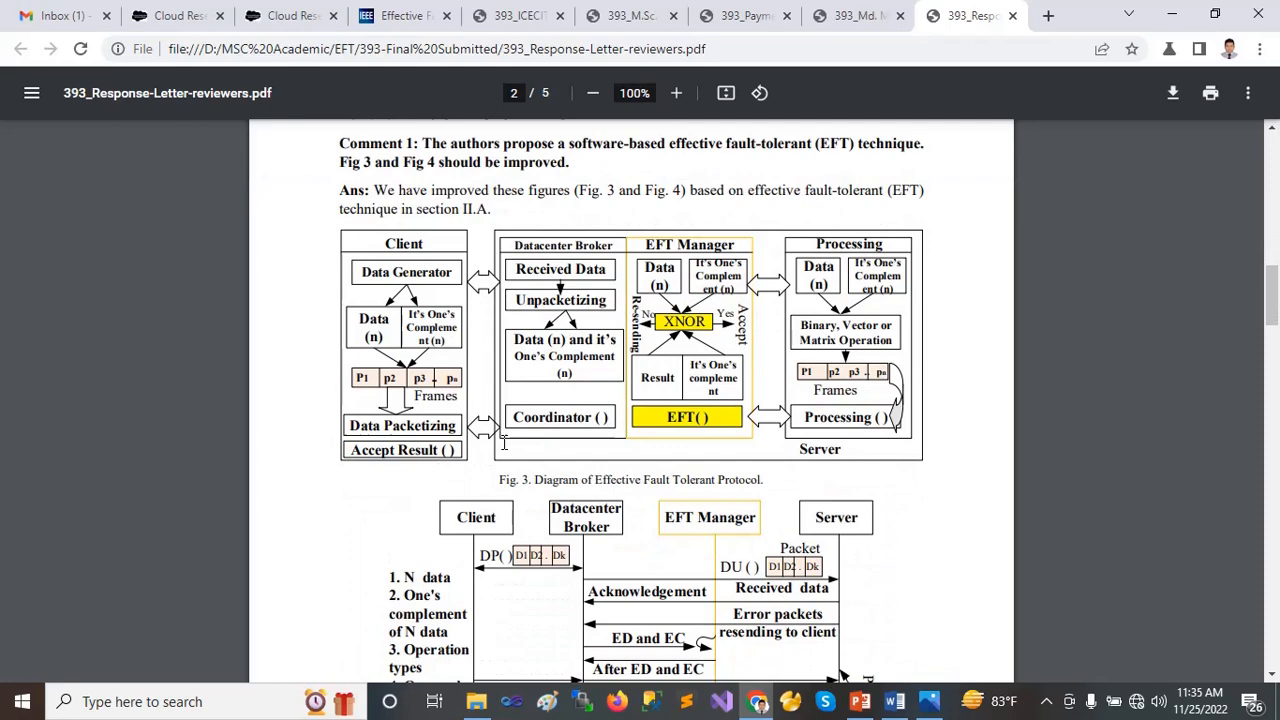
scroll("down", 3)
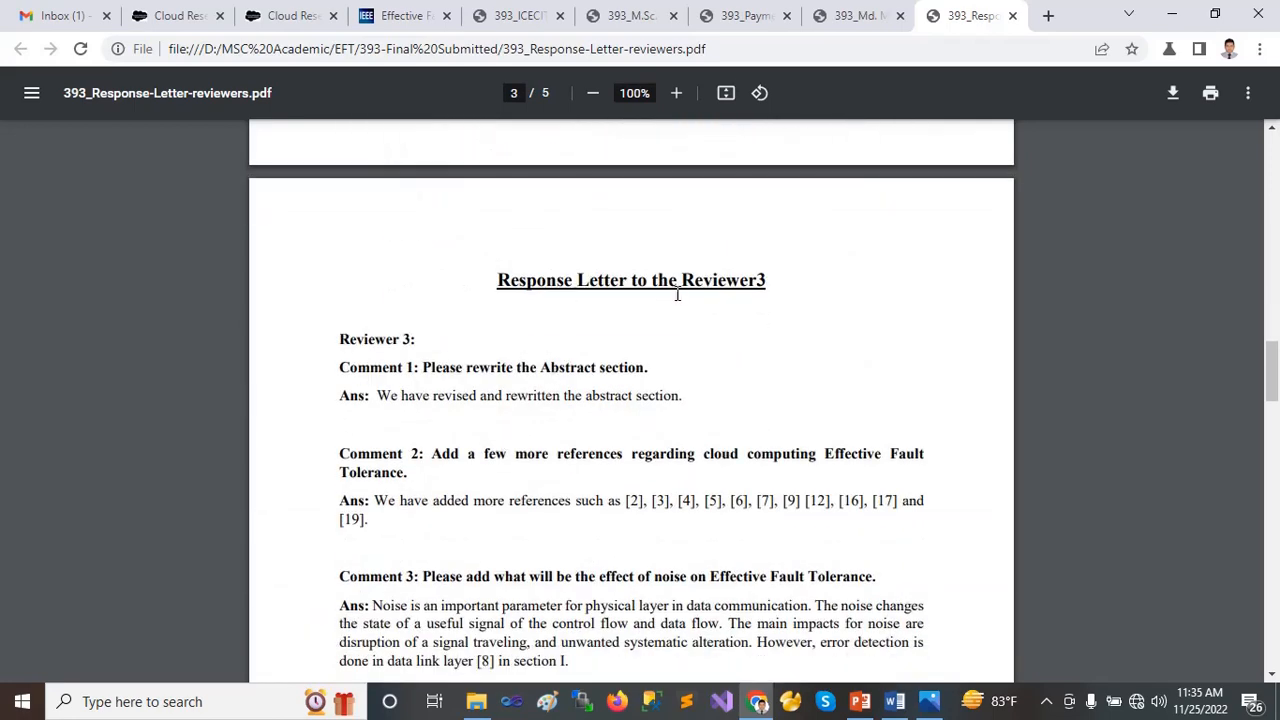
scroll("down", 3)
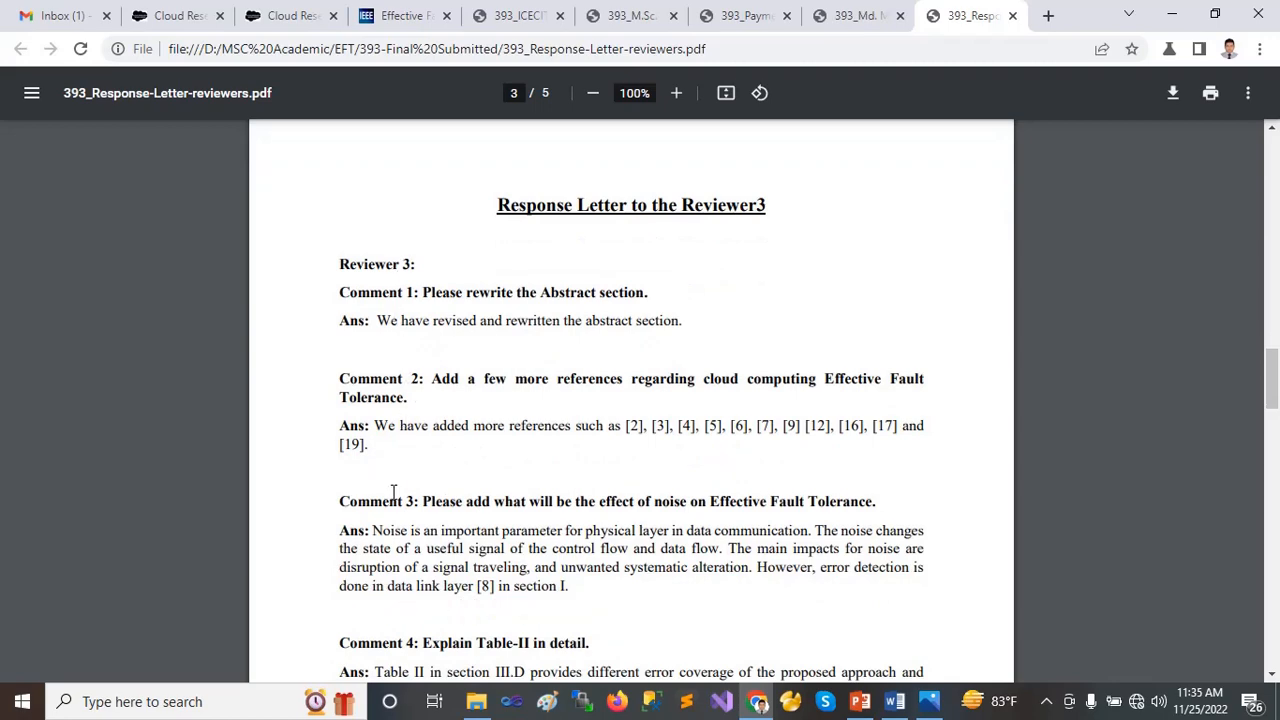
scroll("down", 3)
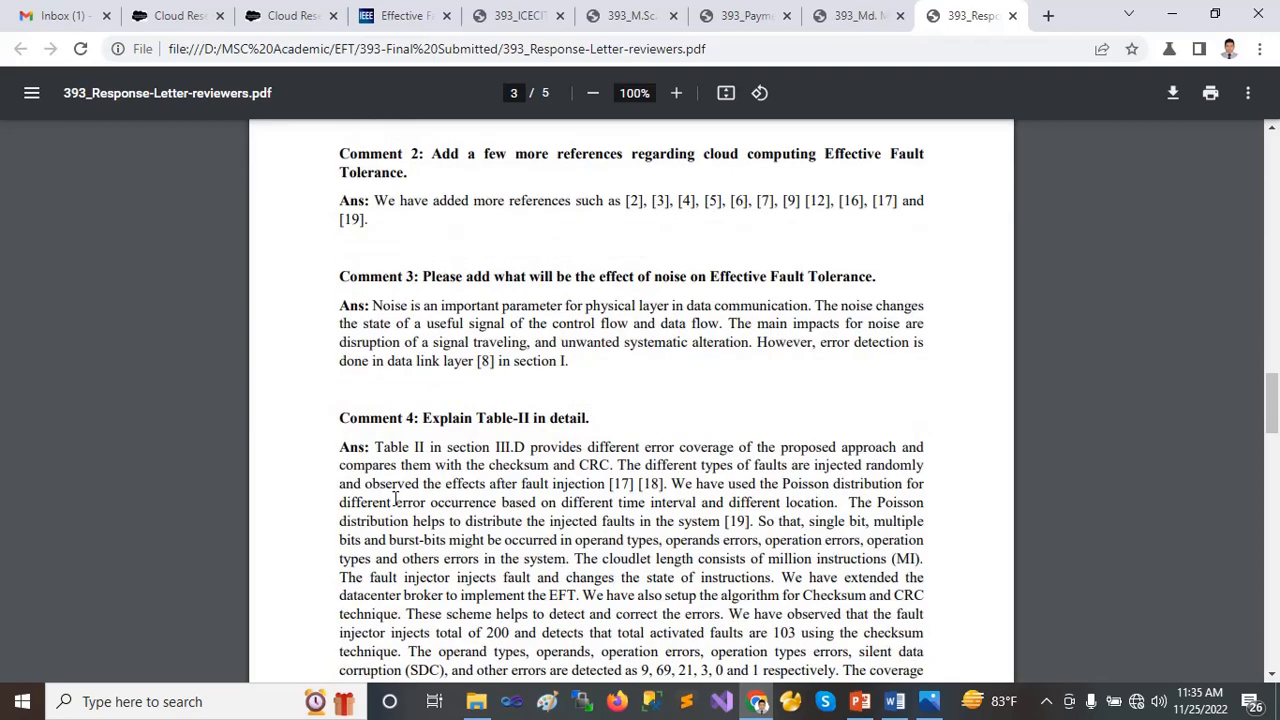
scroll("down", 3)
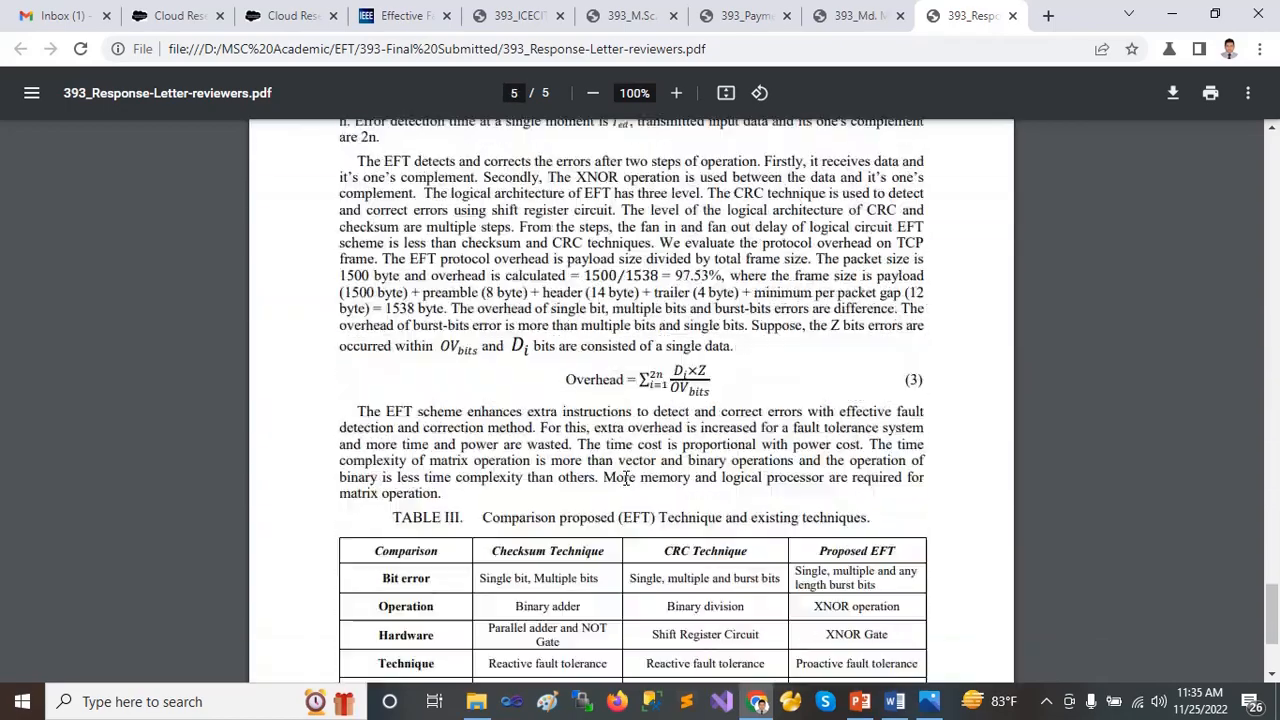
scroll("down", 3)
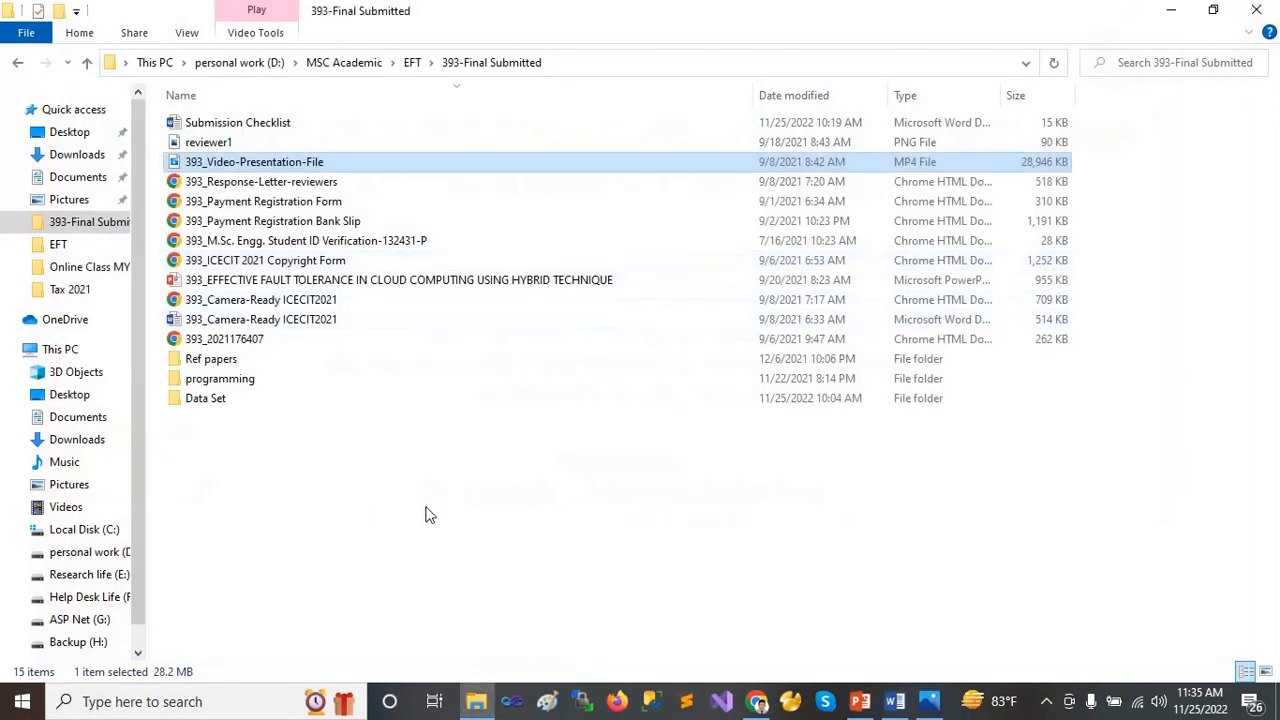
Navigate from the Ref papers folder into the Data Set folder.
left_click(211, 358)
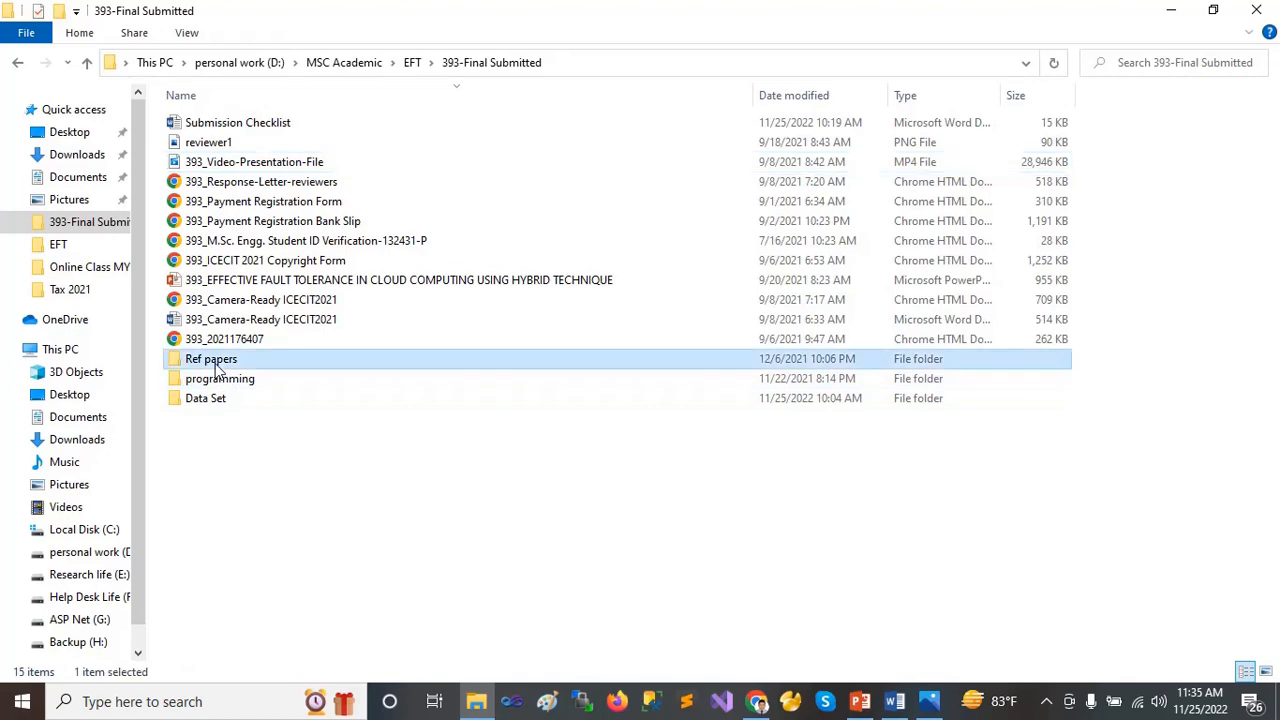
double_click(211, 358)
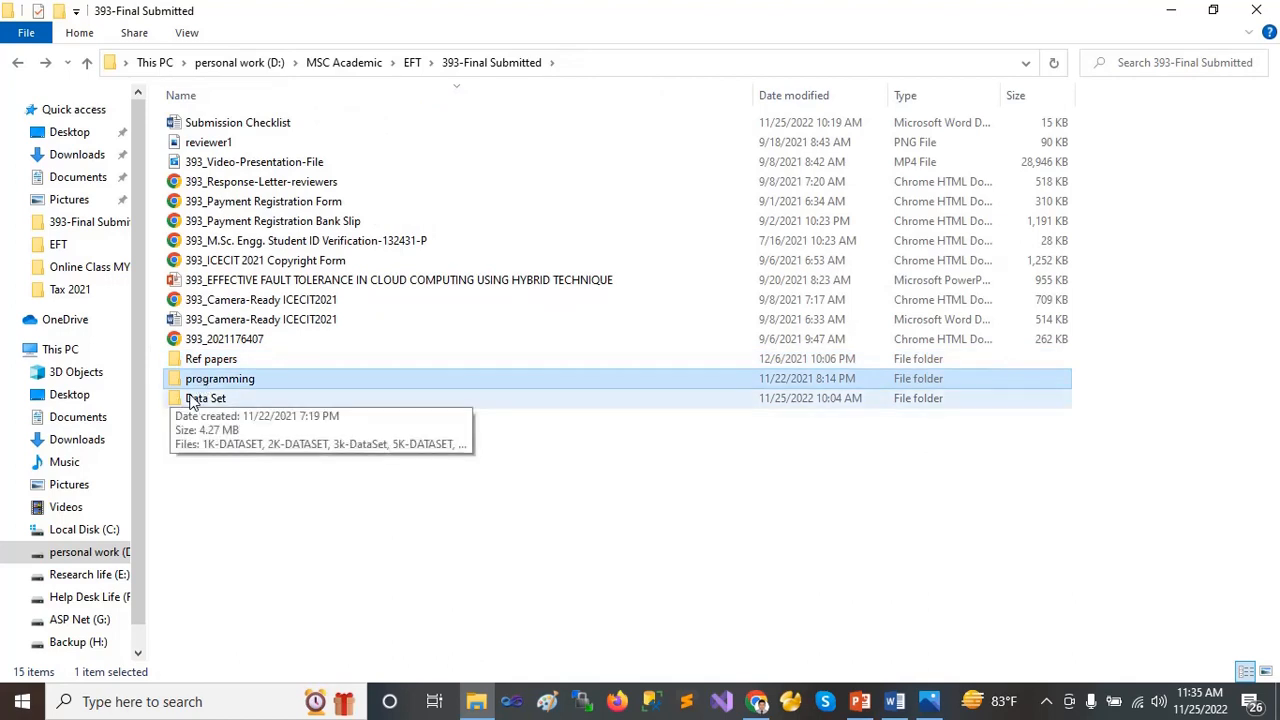
double_click(205, 398)
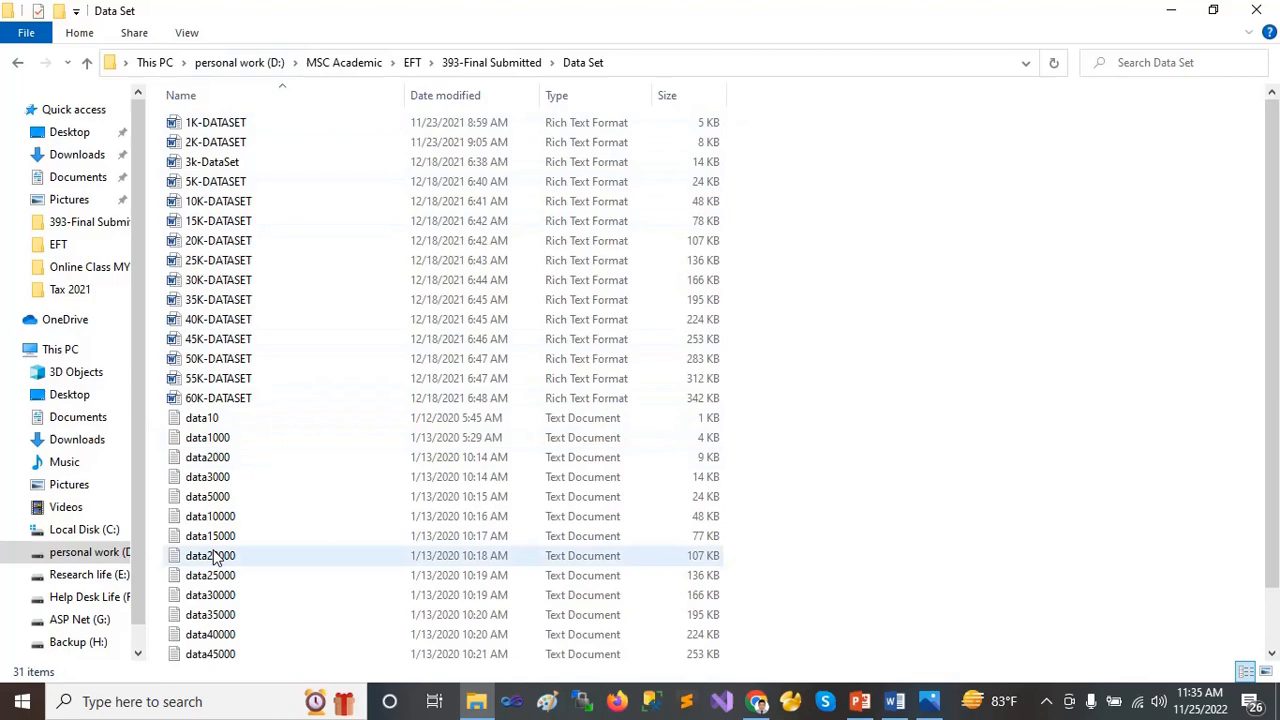
View the data40000 file in Notepad, close it, and return to the EFT folder.
double_click(210, 634)
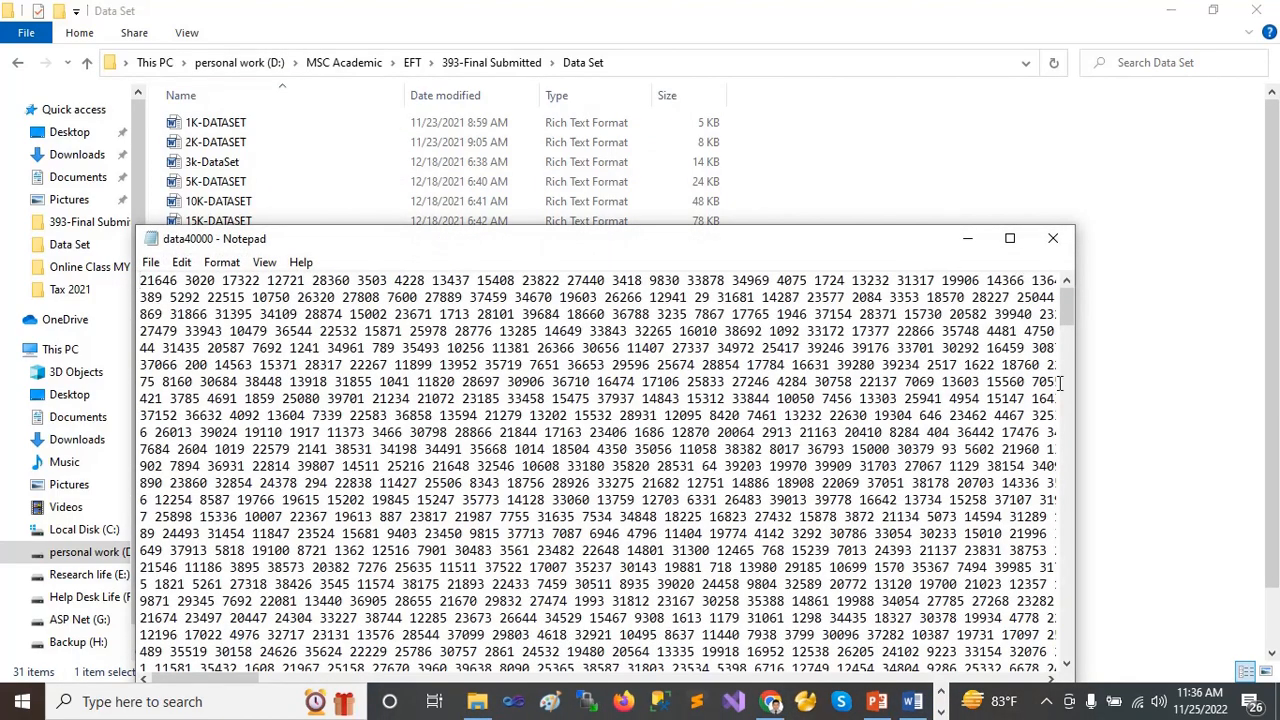
scroll("down", 3)
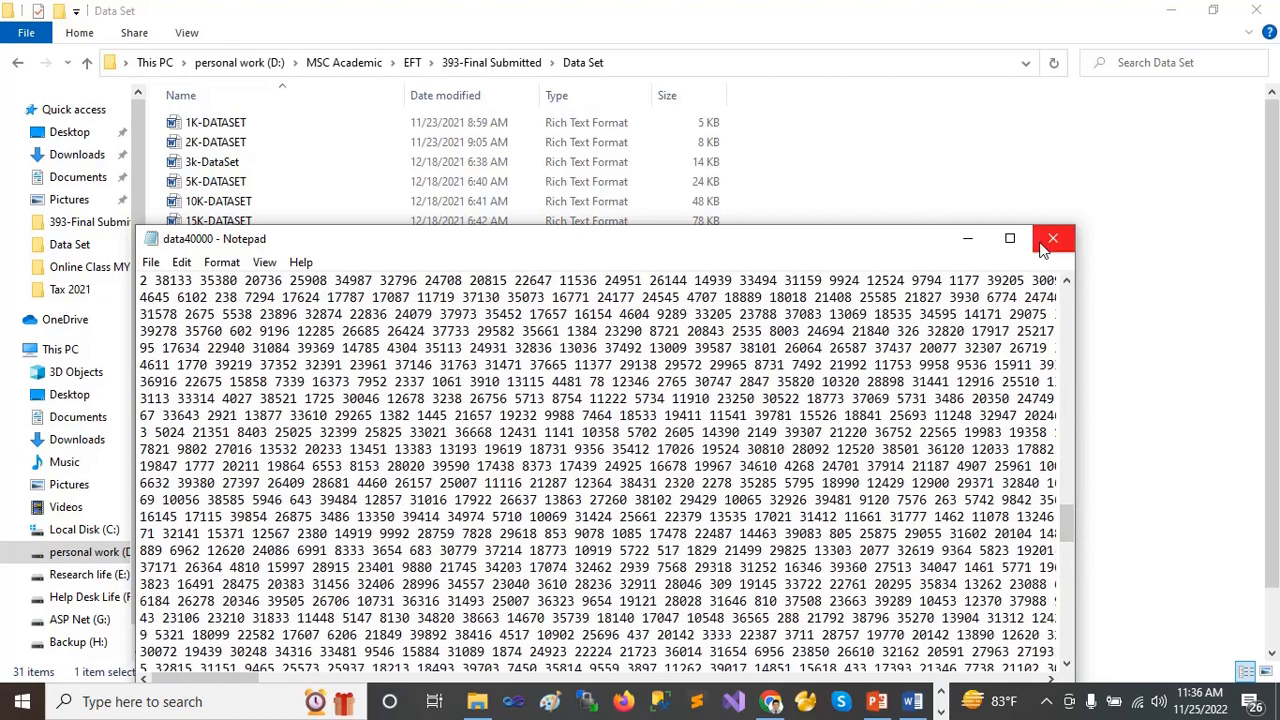
left_click(1053, 238)
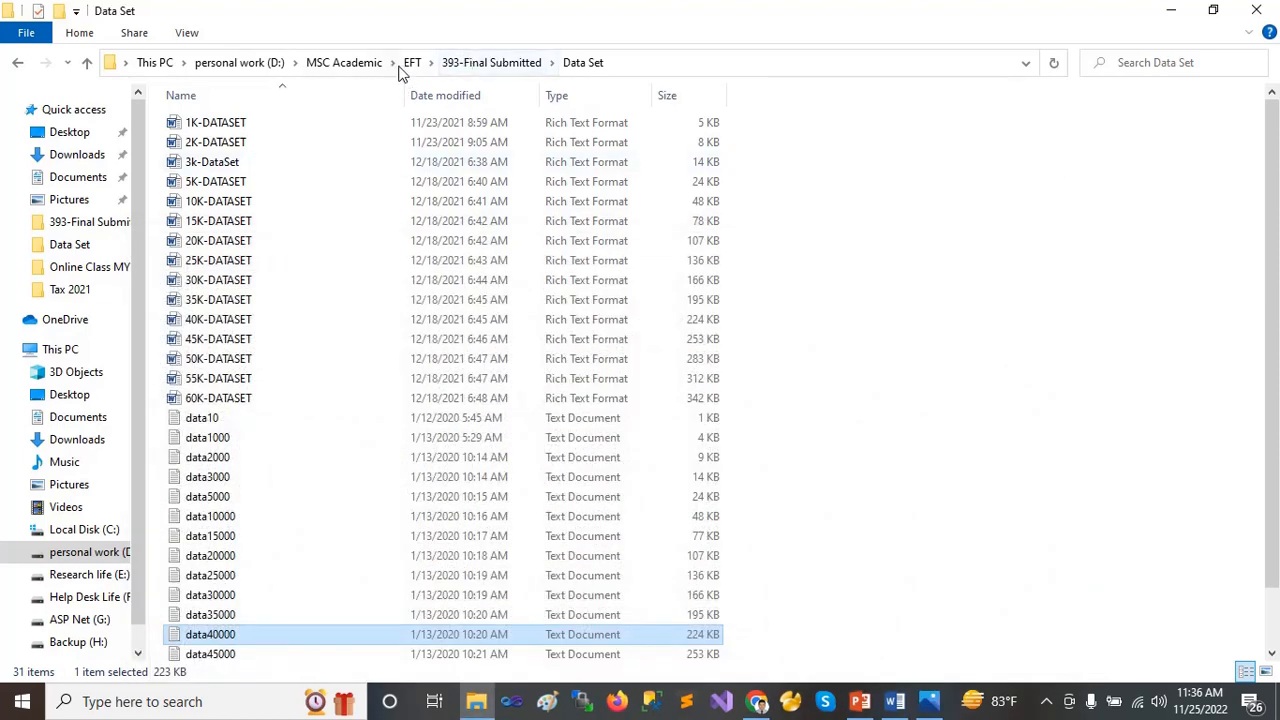
left_click(412, 63)
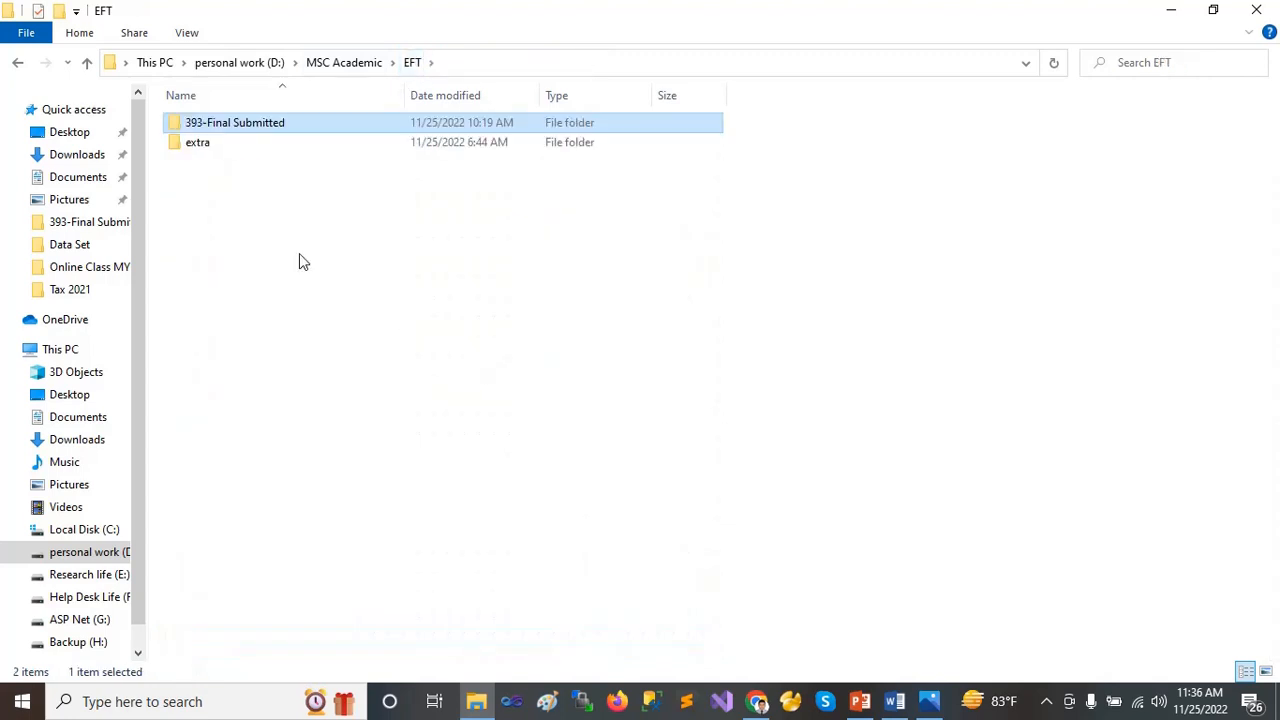
Open 393-Final Submitted, then show the paper's IEEE Xplore page in Chrome.
double_click(234, 122)
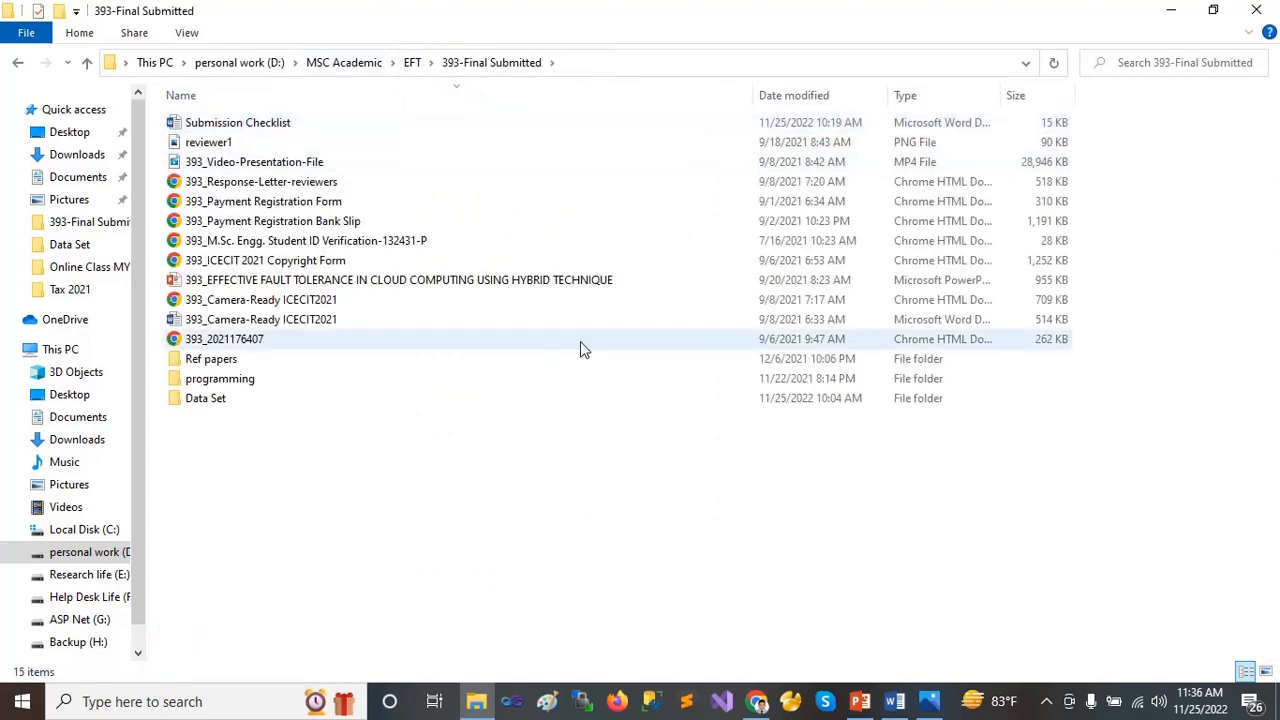
left_click(425, 535)
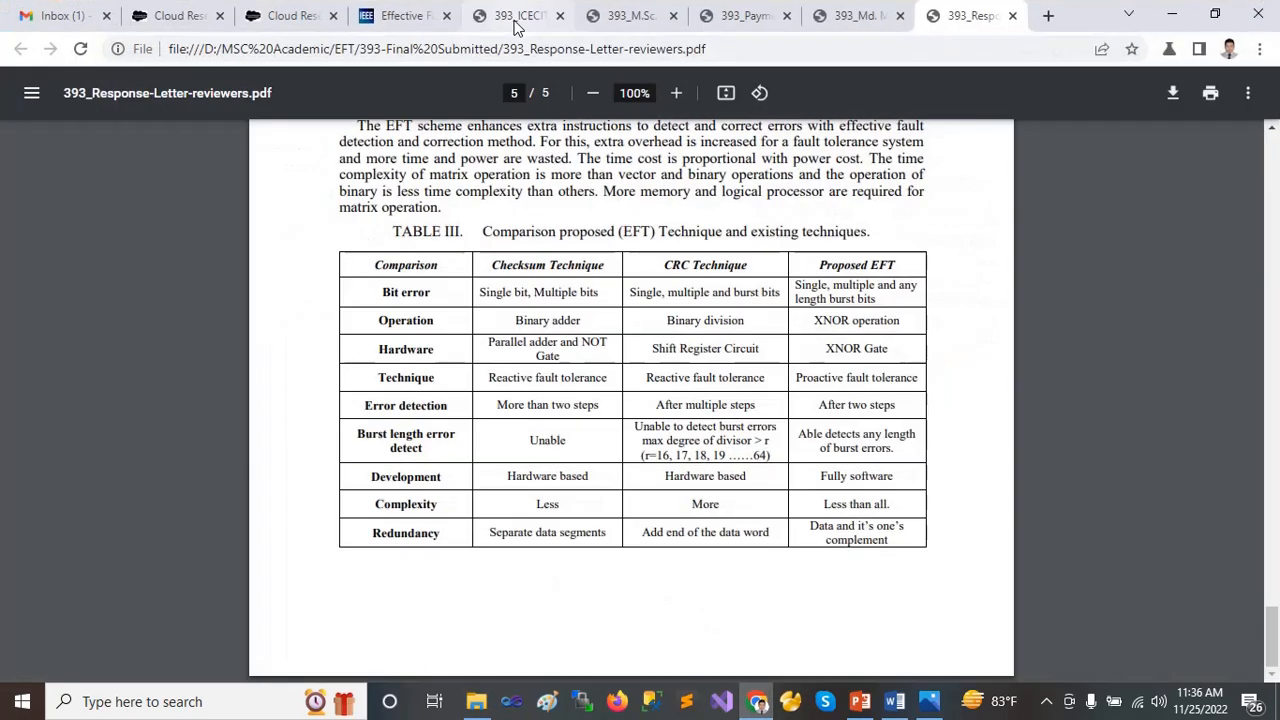
left_click(405, 15)
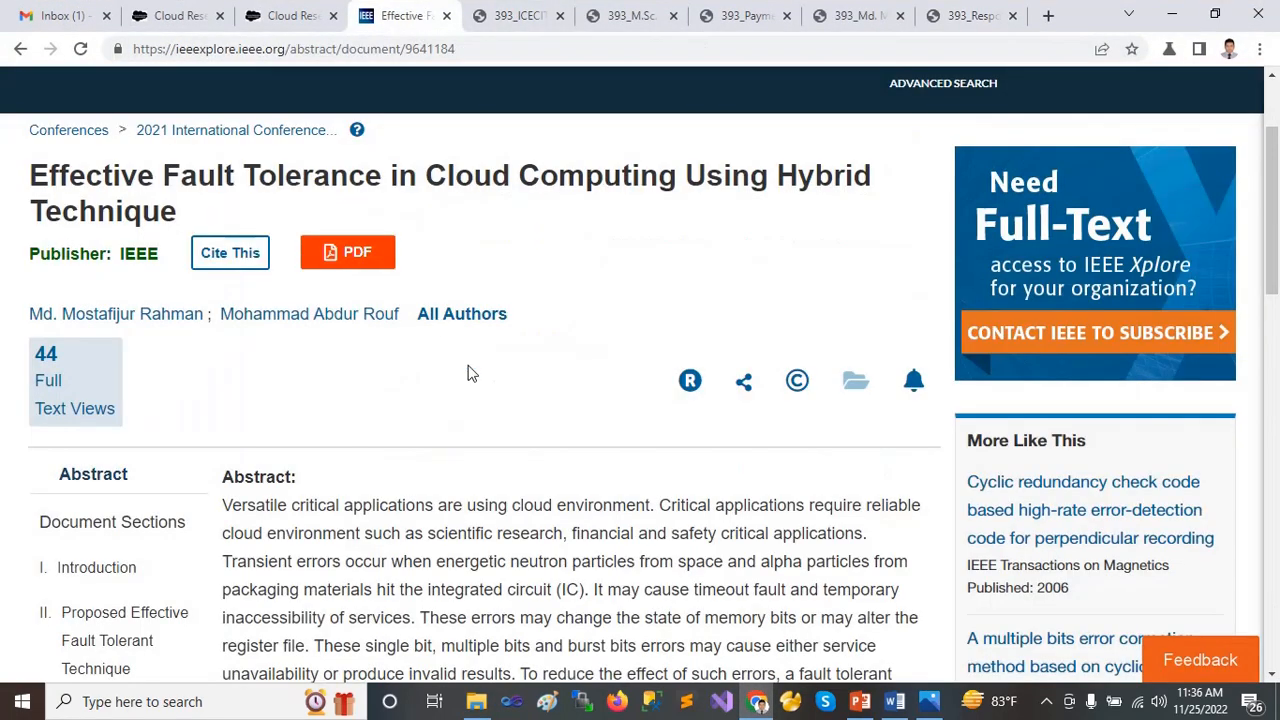
mouse_move(512, 15)
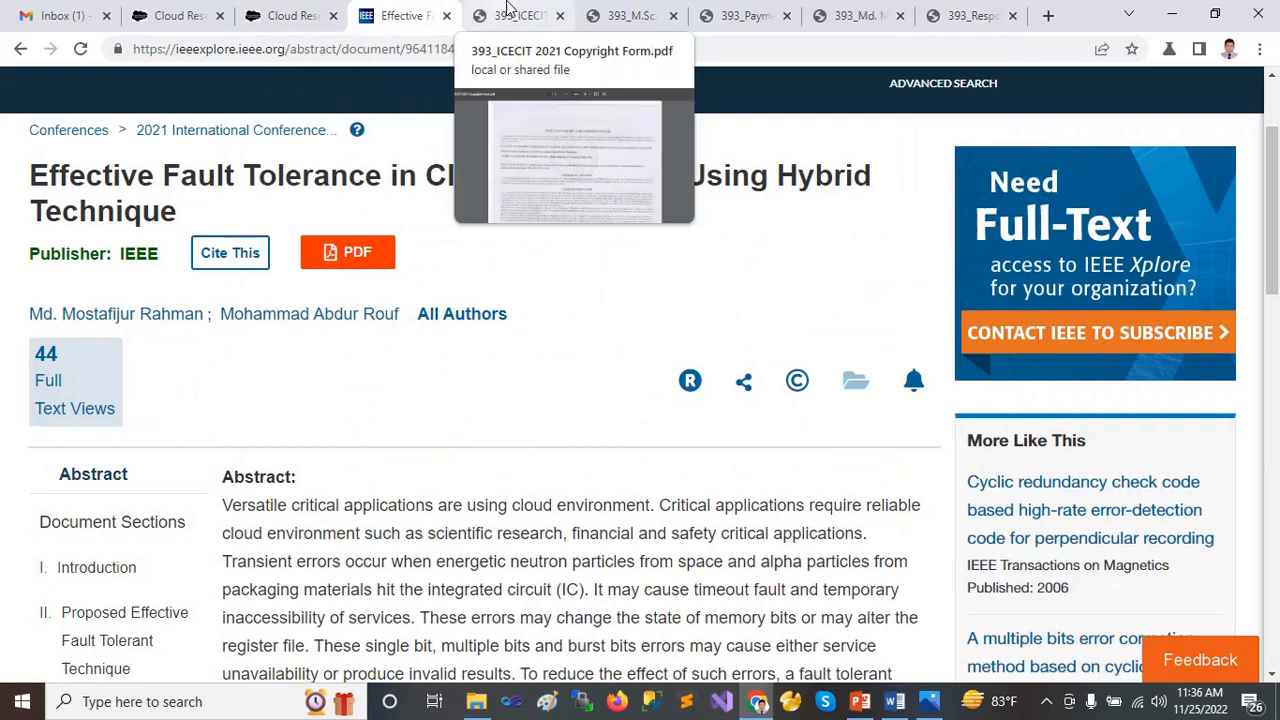
mouse_move(448, 450)
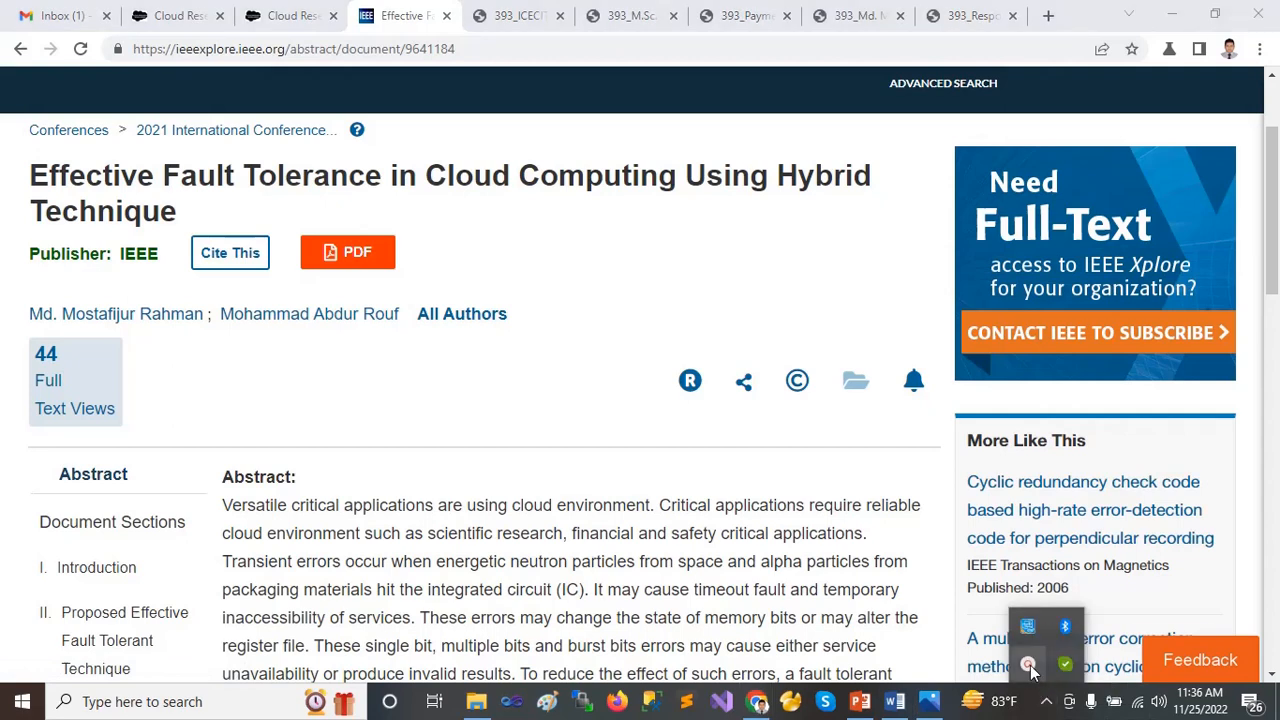
left_click(1033, 661)
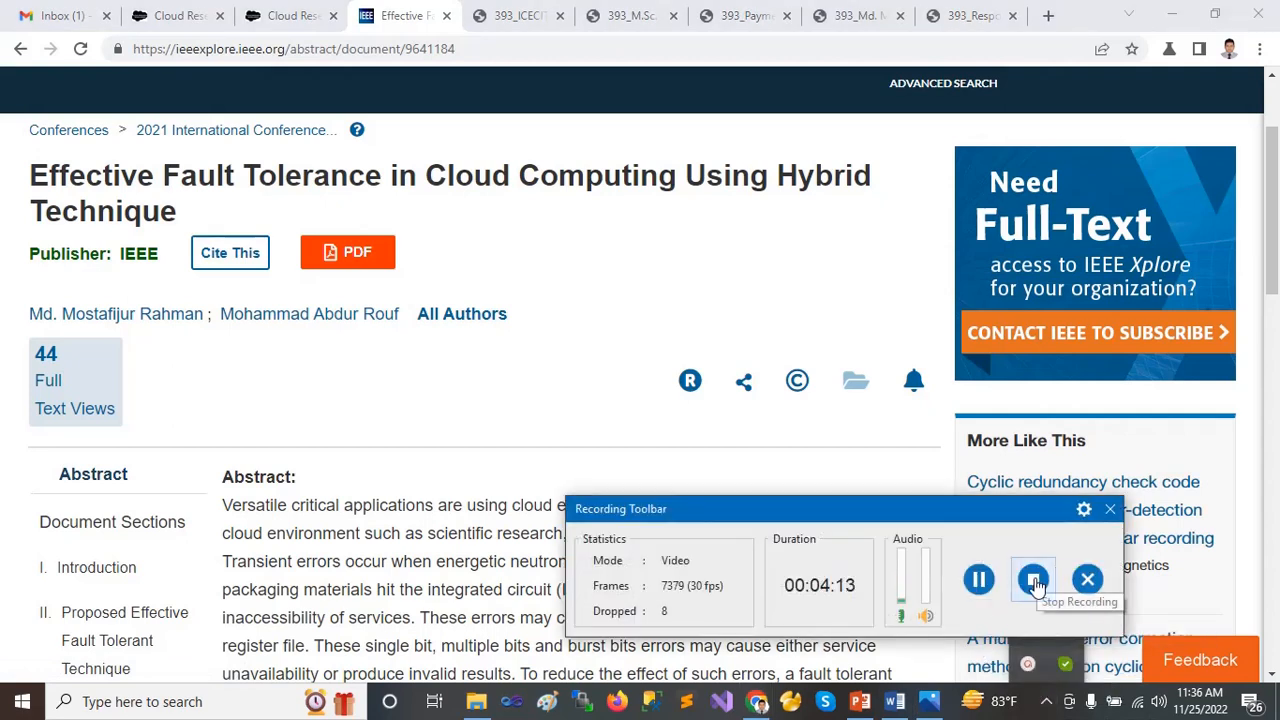